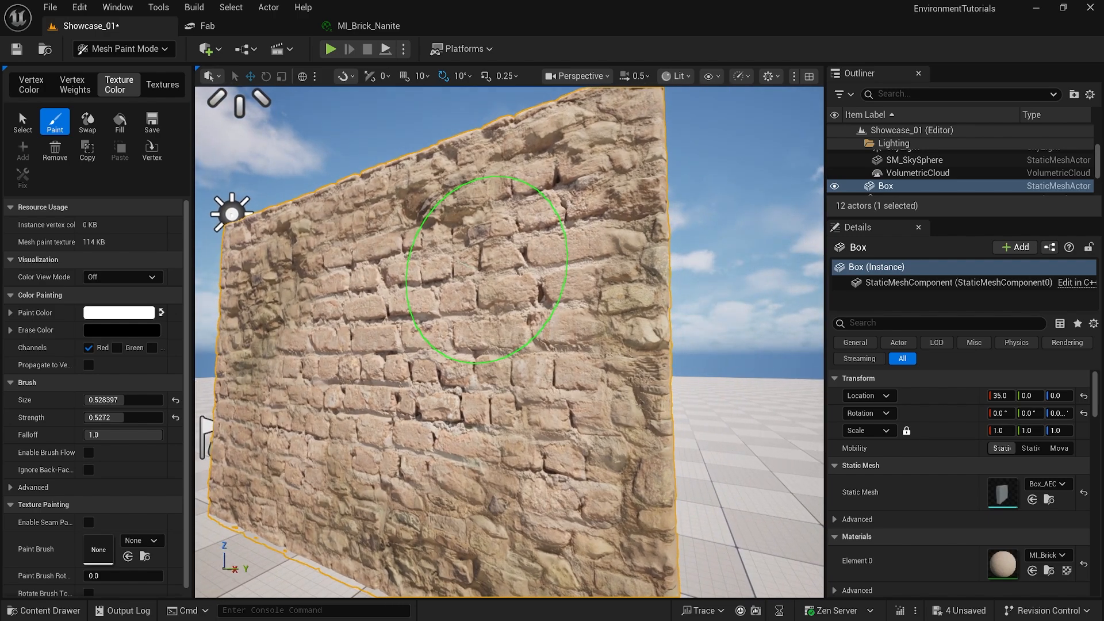
{"action": "mouse_move", "coordinate": [500, 271]}
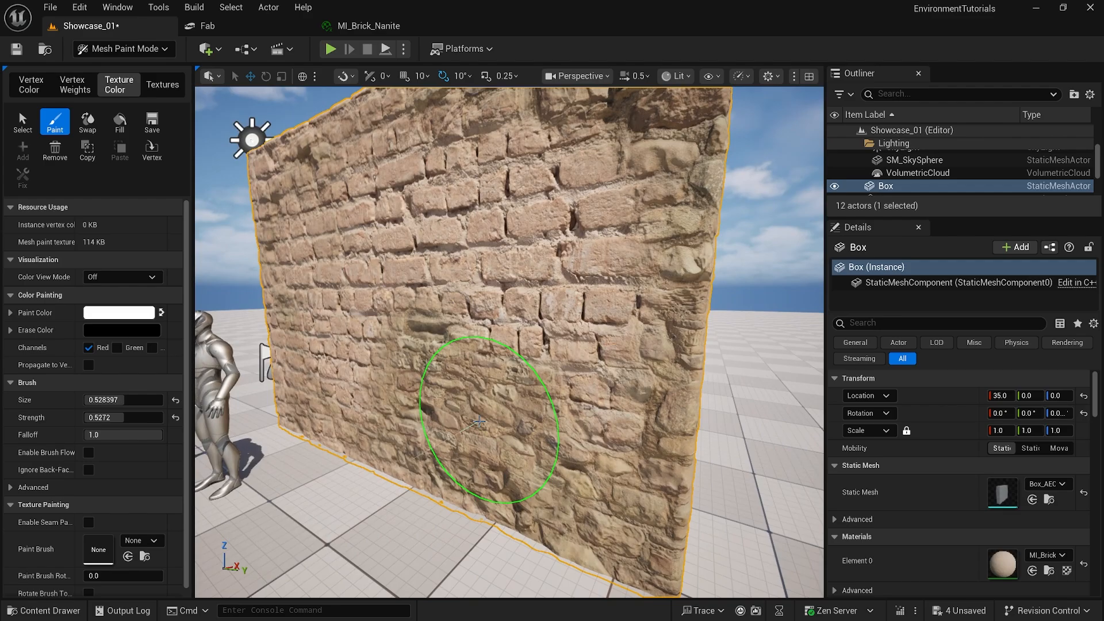
- Paint the brick blend onto the wall, then return to Selection Mode
{"action": "left_click", "coordinate": [123, 49]}
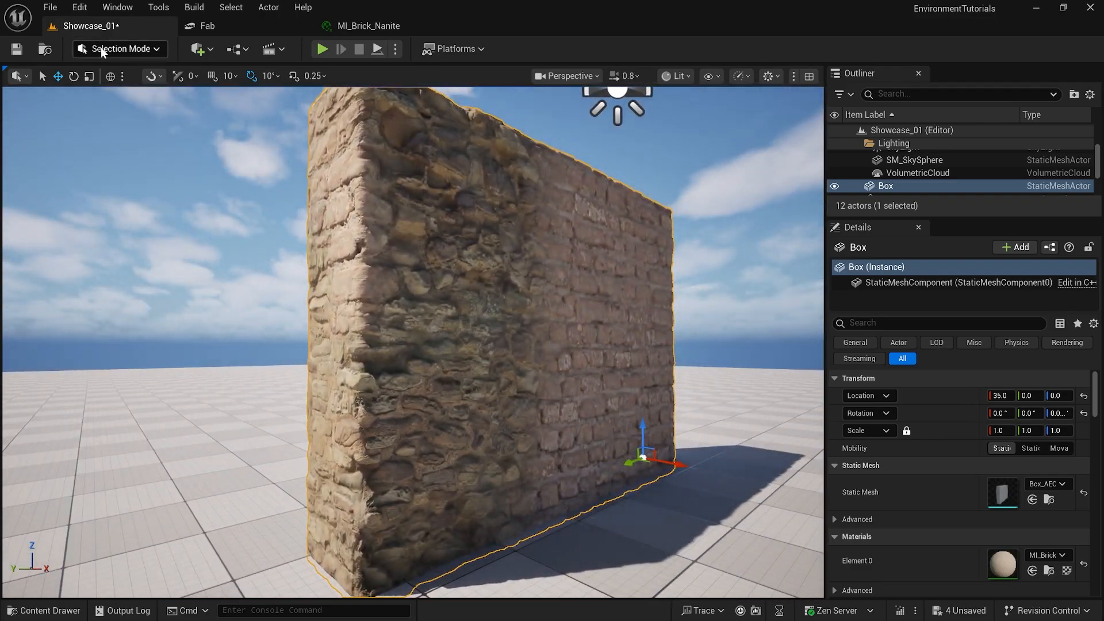
{"action": "mouse_move", "coordinate": [139, 118]}
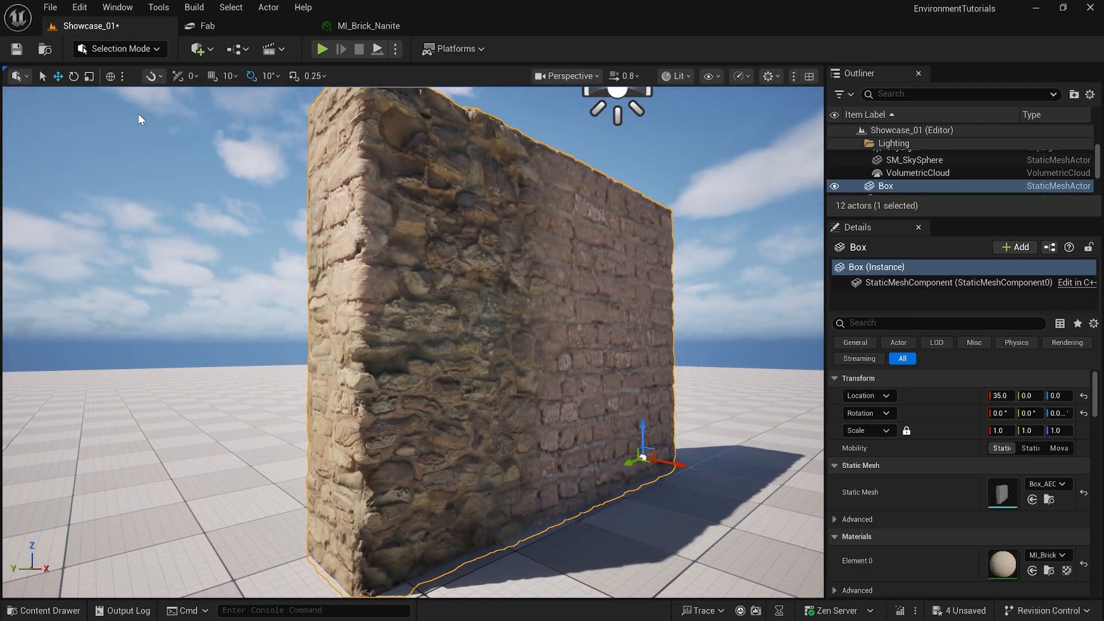
{"action": "left_click", "coordinate": [119, 48]}
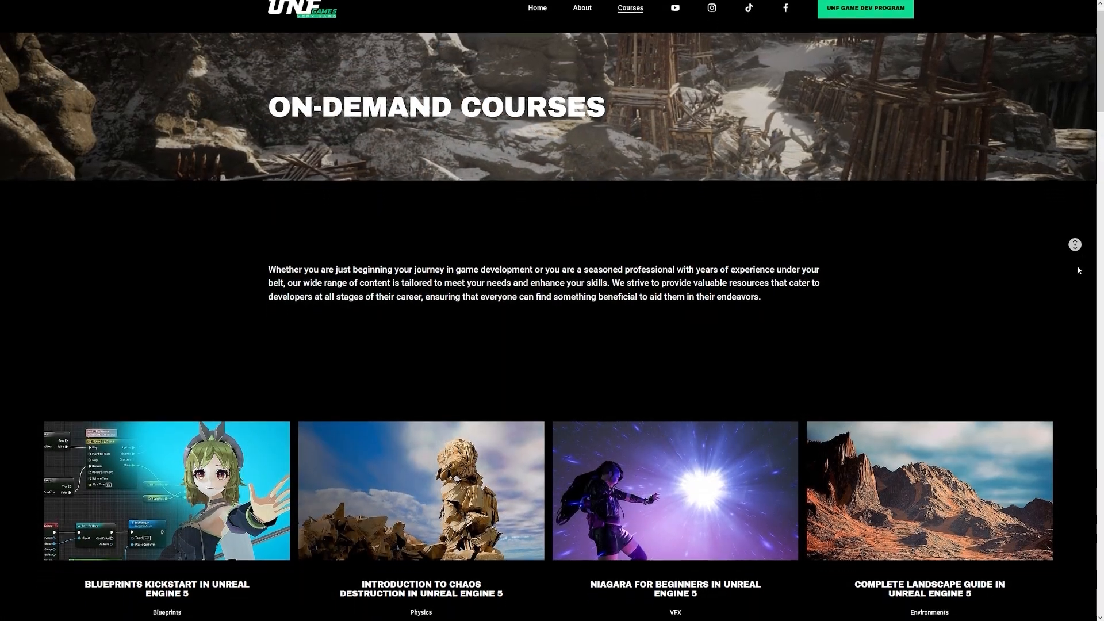
{"action": "scroll", "scroll_direction": "down", "scroll_amount": 3}
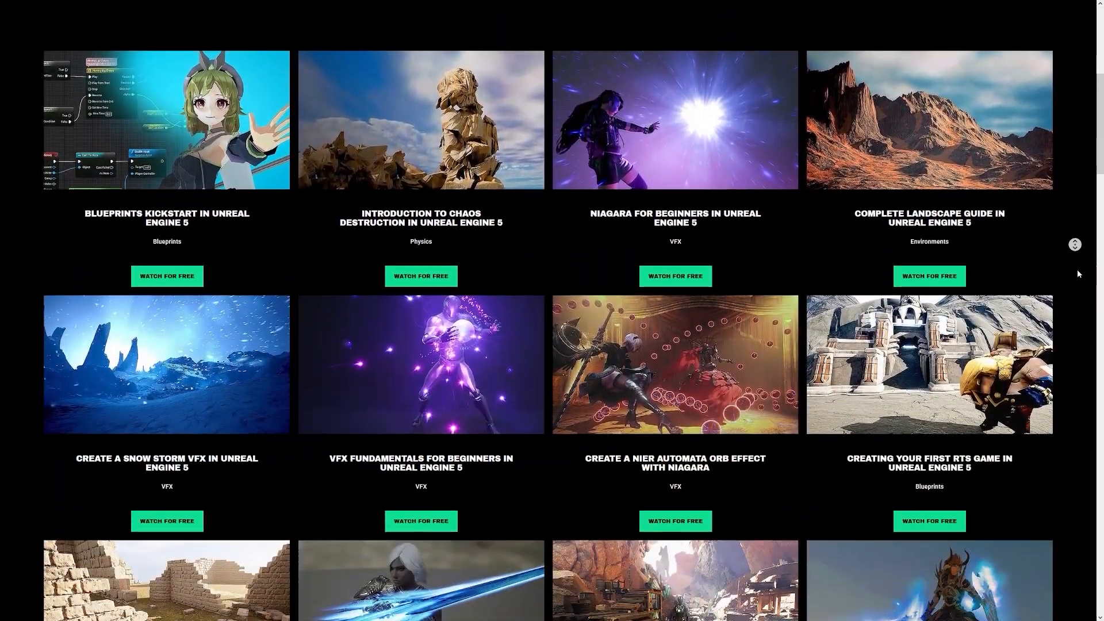
{"action": "scroll", "scroll_direction": "down", "scroll_amount": 3}
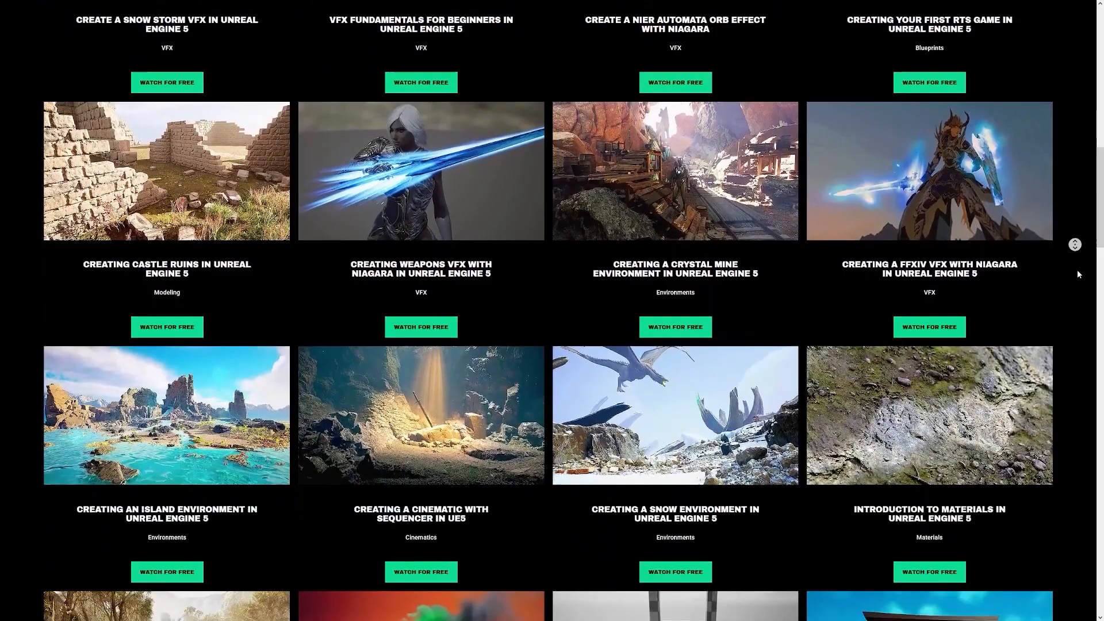
{"action": "scroll", "scroll_direction": "down", "scroll_amount": 3}
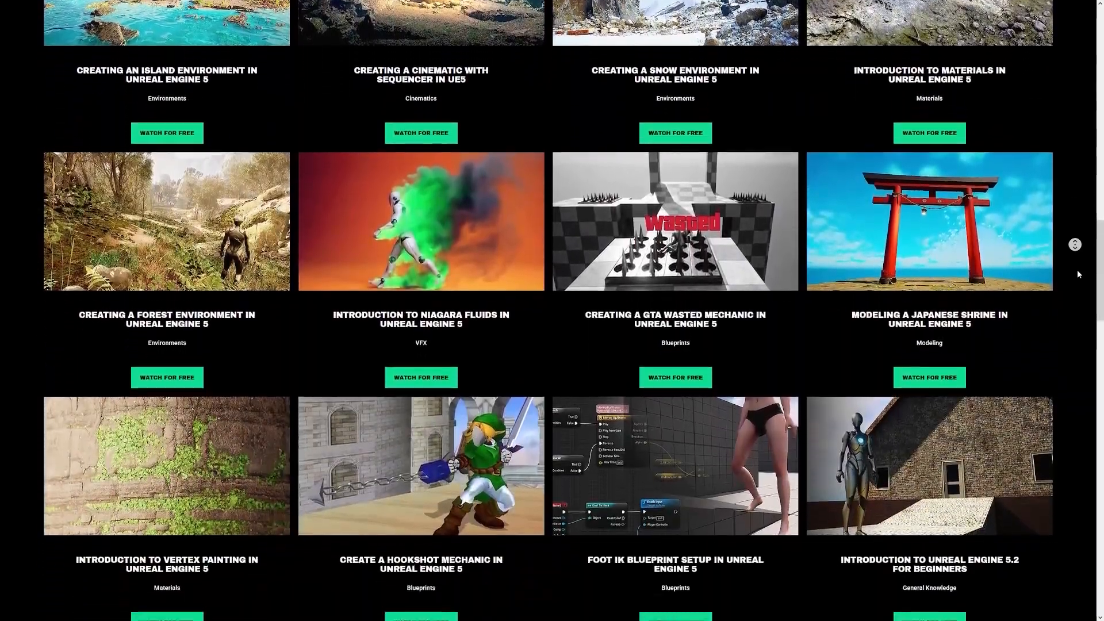
{"action": "scroll", "scroll_direction": "down", "scroll_amount": 3}
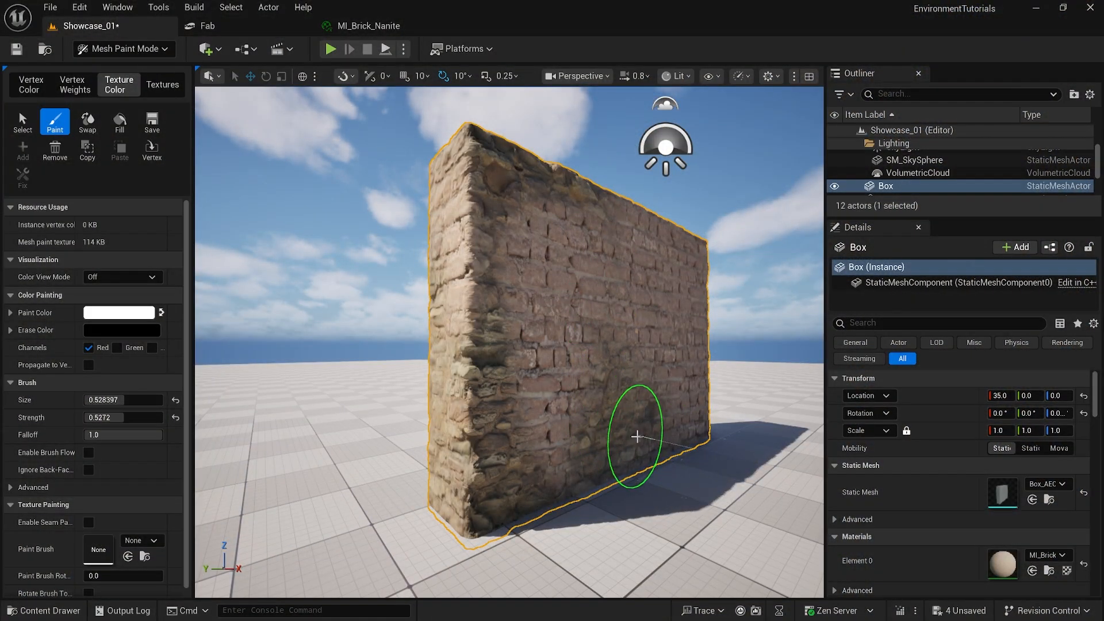
- Return to Selection Mode and search Project Settings for 'virt' to review virtual options
{"action": "left_click", "coordinate": [123, 48]}
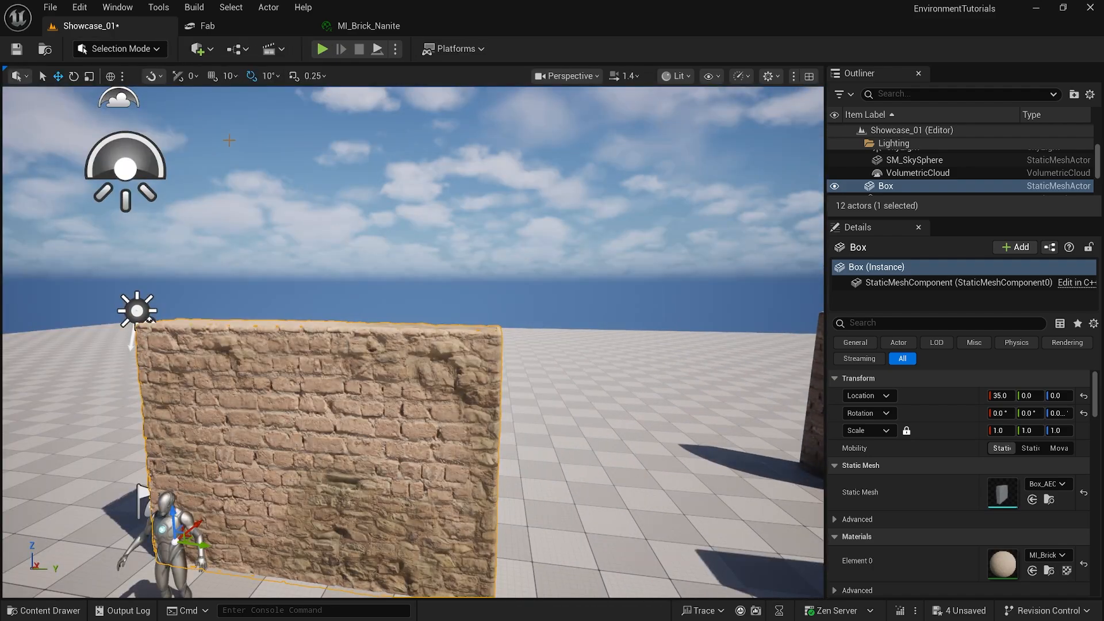
{"action": "left_click", "coordinate": [78, 6]}
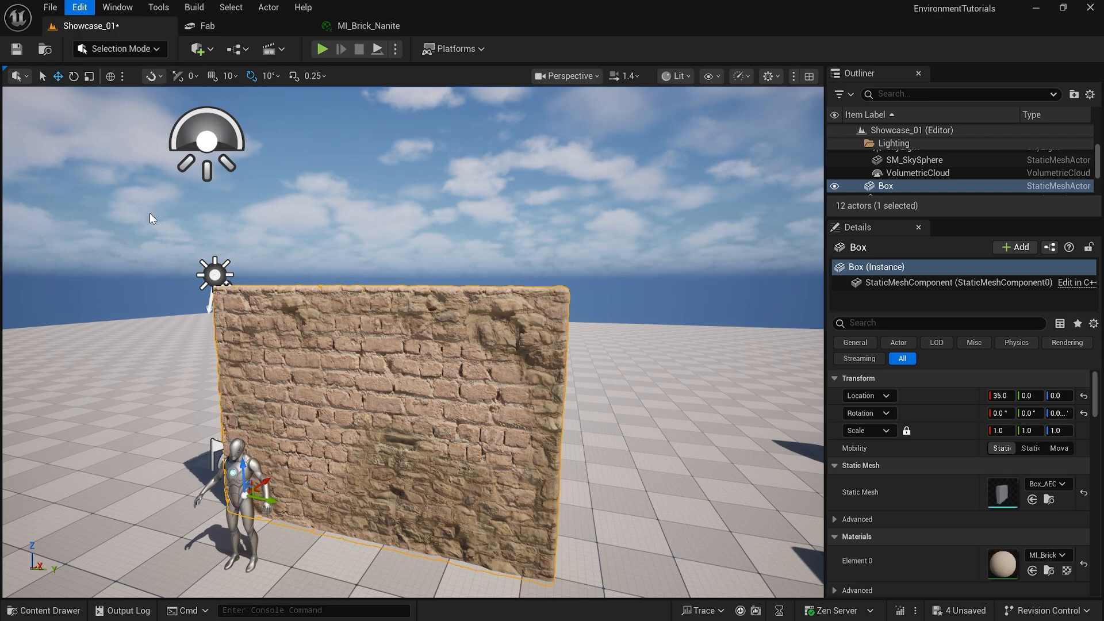
{"action": "type", "text": "virtual"}
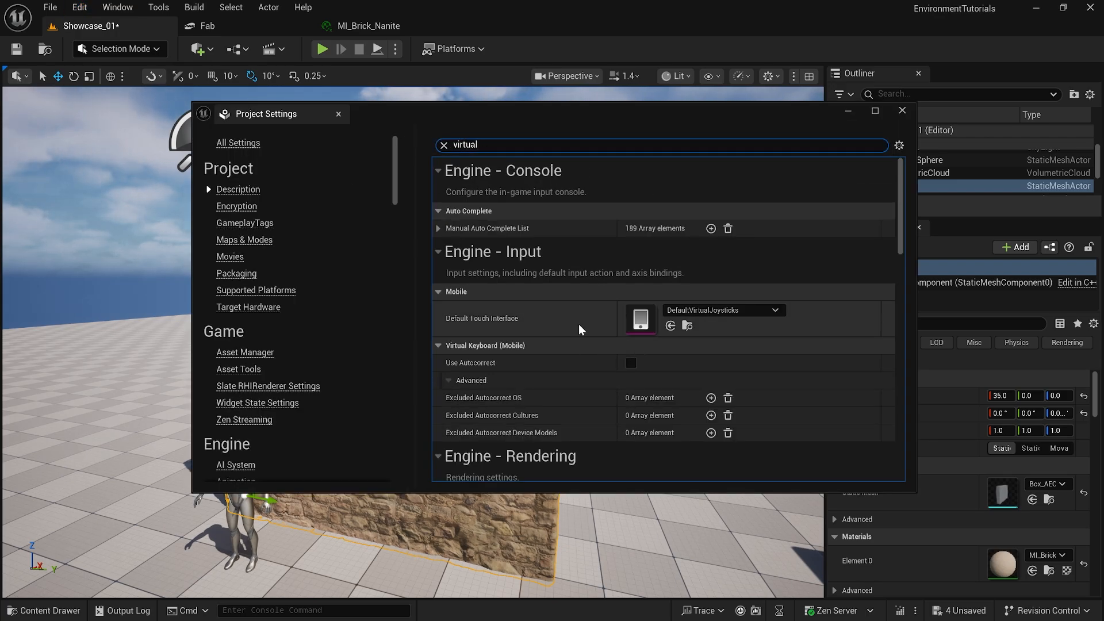
{"action": "scroll", "scroll_direction": "down", "scroll_amount": 3}
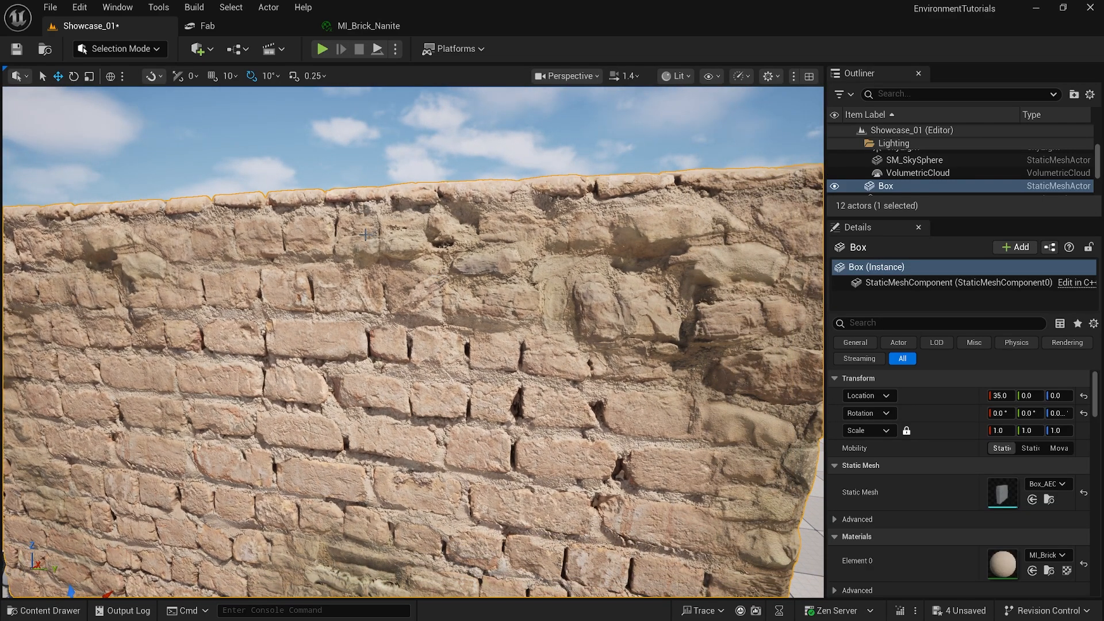
- Raise the context menu on the 03_Modeling_Techniques folder in the Content Drawer
{"action": "left_click", "coordinate": [43, 610]}
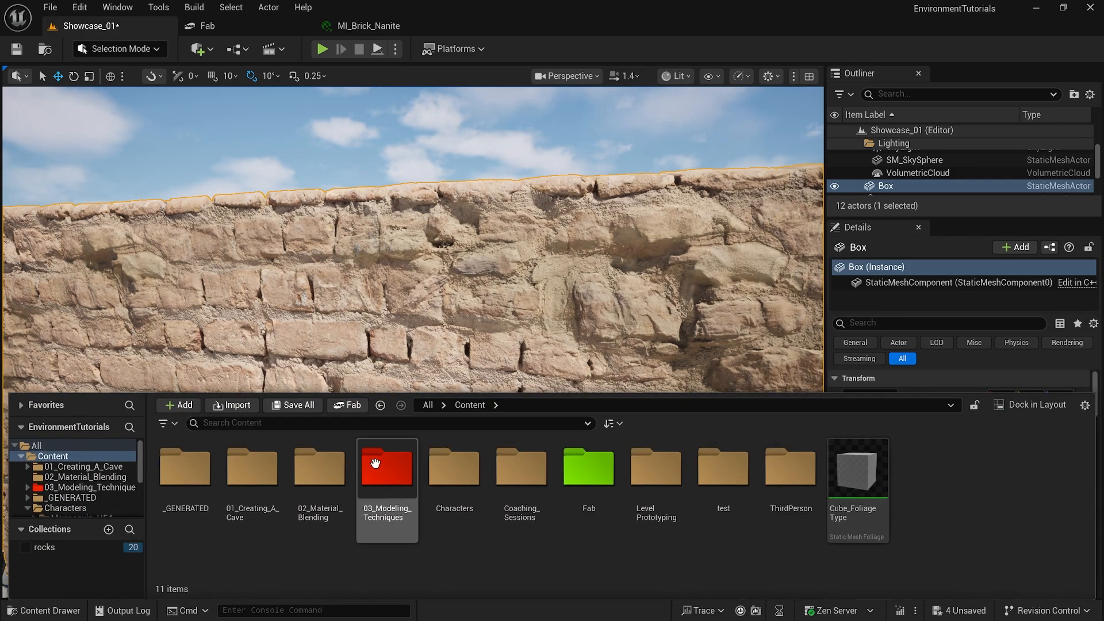
{"action": "right_click", "coordinate": [387, 466]}
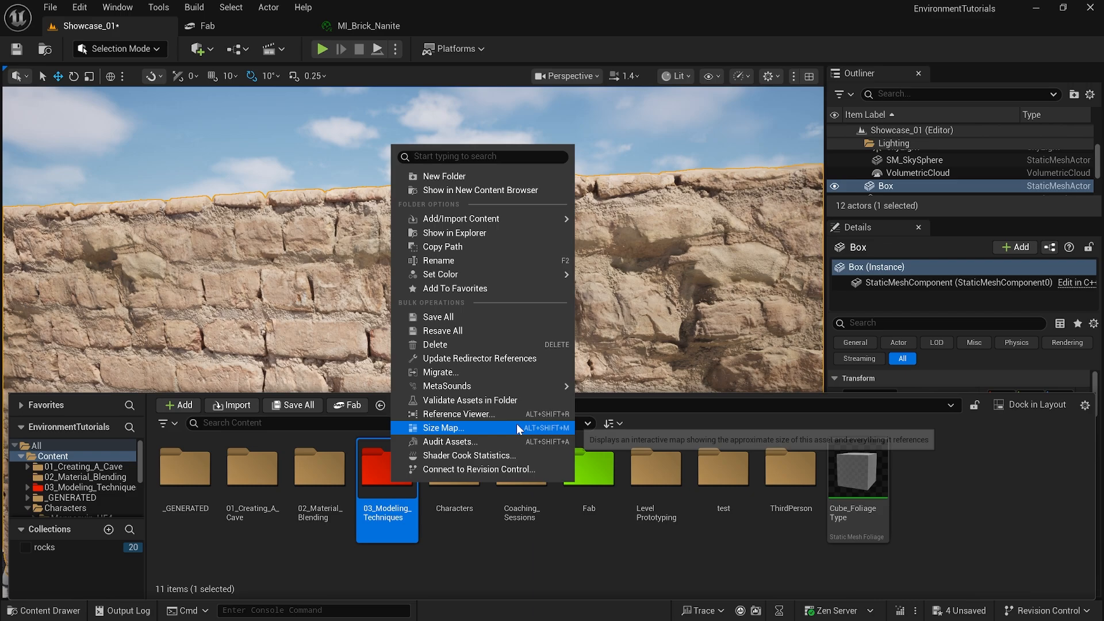
{"action": "mouse_move", "coordinate": [454, 232]}
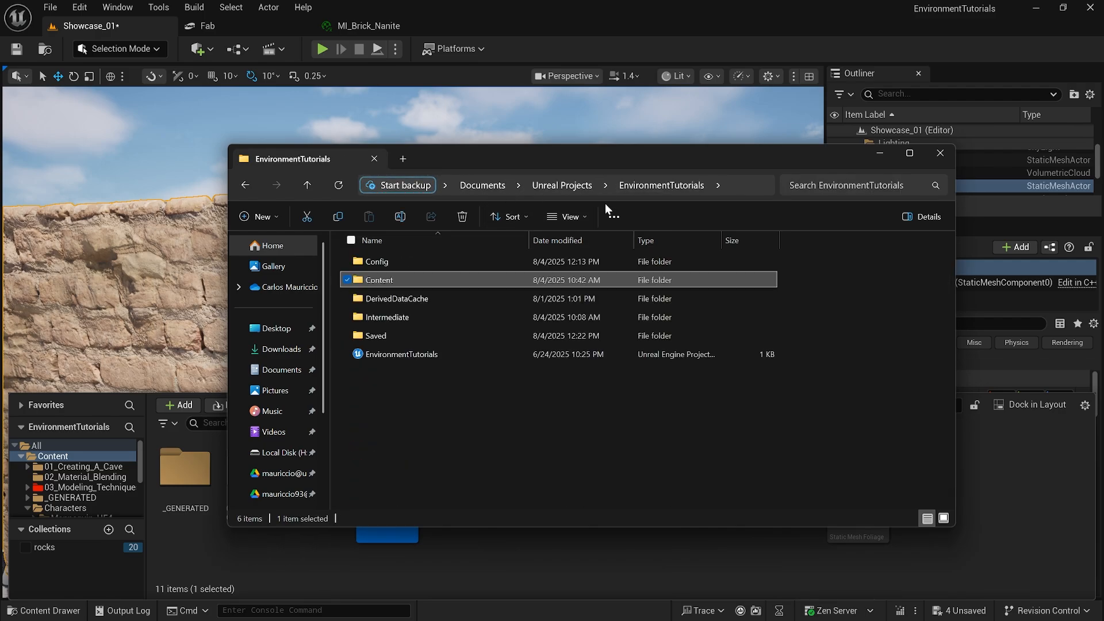
- View DefaultEngine.ini in Notepad to confirm r.Nanite.AllowTesellation=1, then close it
{"action": "right_click", "coordinate": [386, 280]}
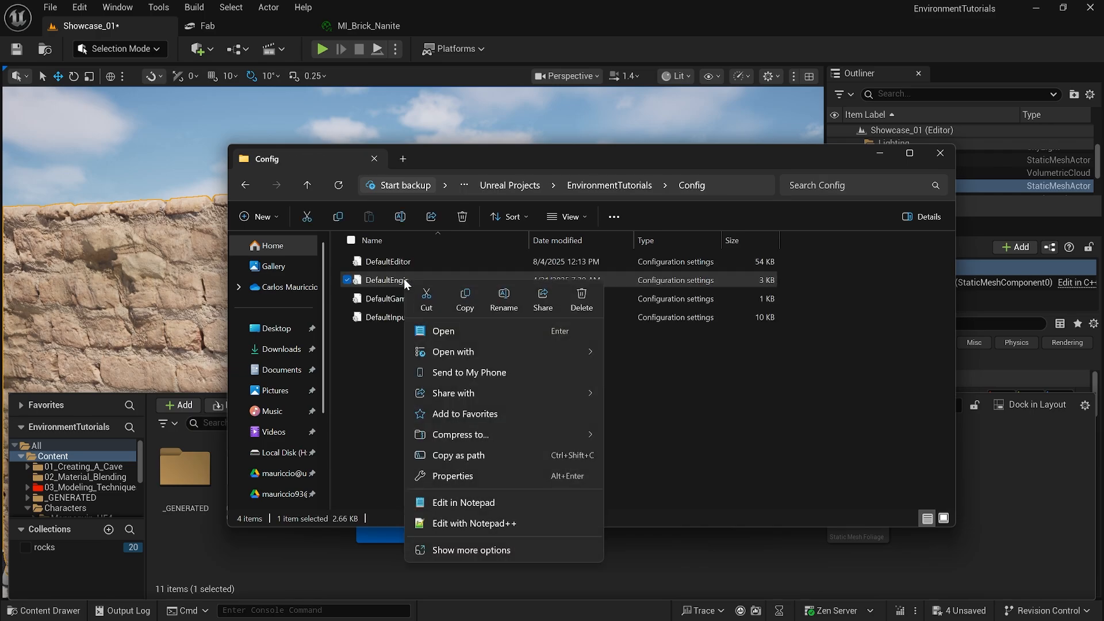
{"action": "left_click", "coordinate": [453, 352]}
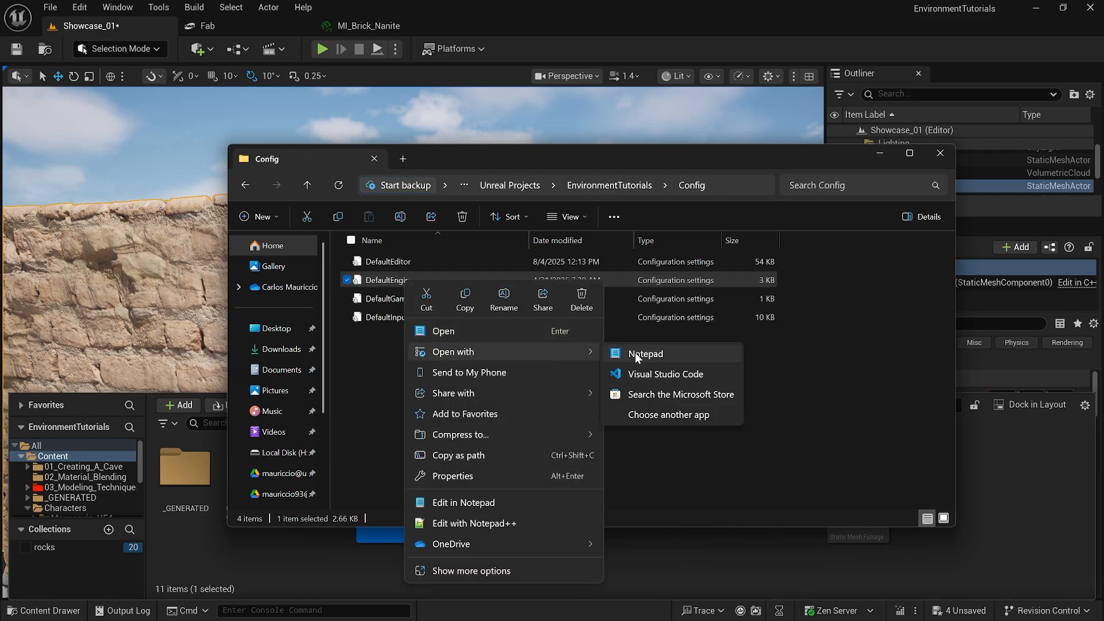
{"action": "left_click", "coordinate": [645, 353]}
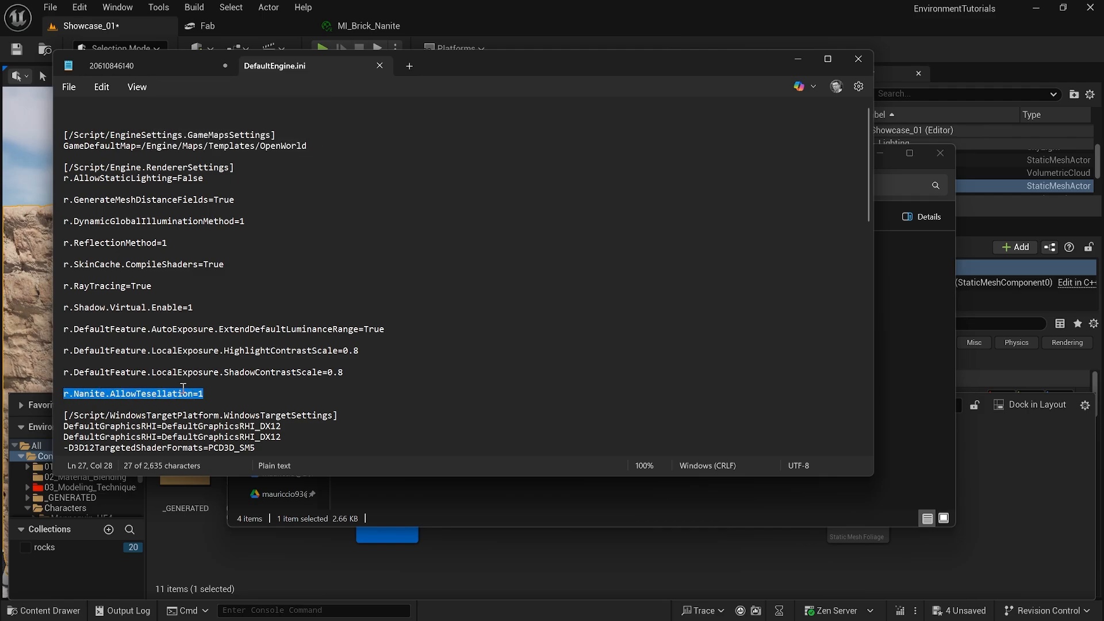
{"action": "left_click", "coordinate": [433, 311]}
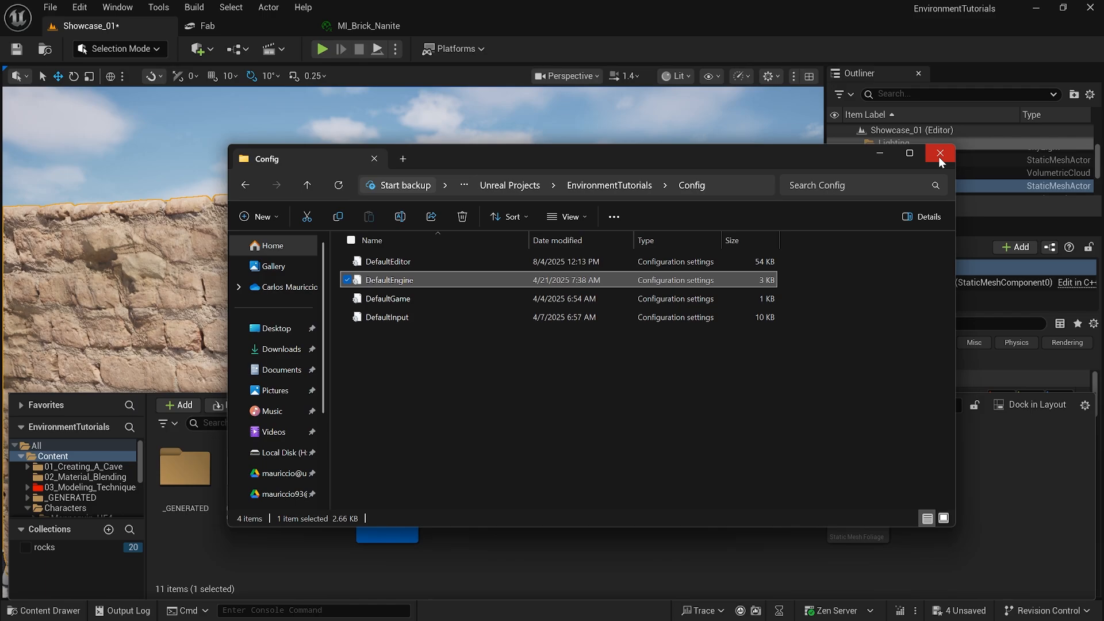
- Close File Explorer and browse into the 03_Modeling_Techniques content folder
{"action": "left_click", "coordinate": [939, 153]}
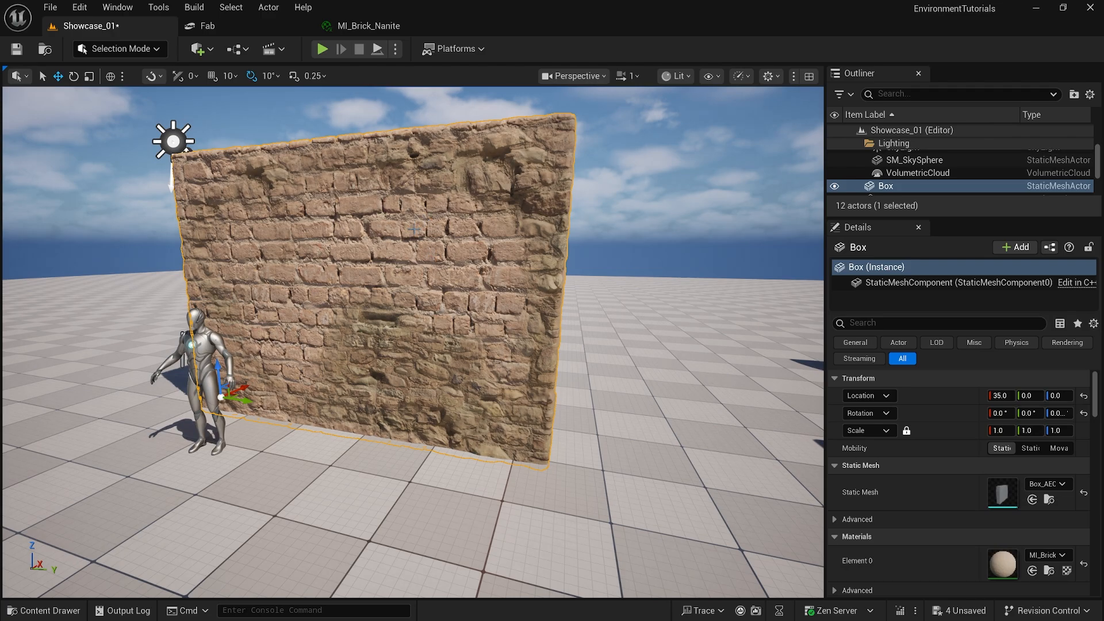
{"action": "left_click", "coordinate": [42, 610]}
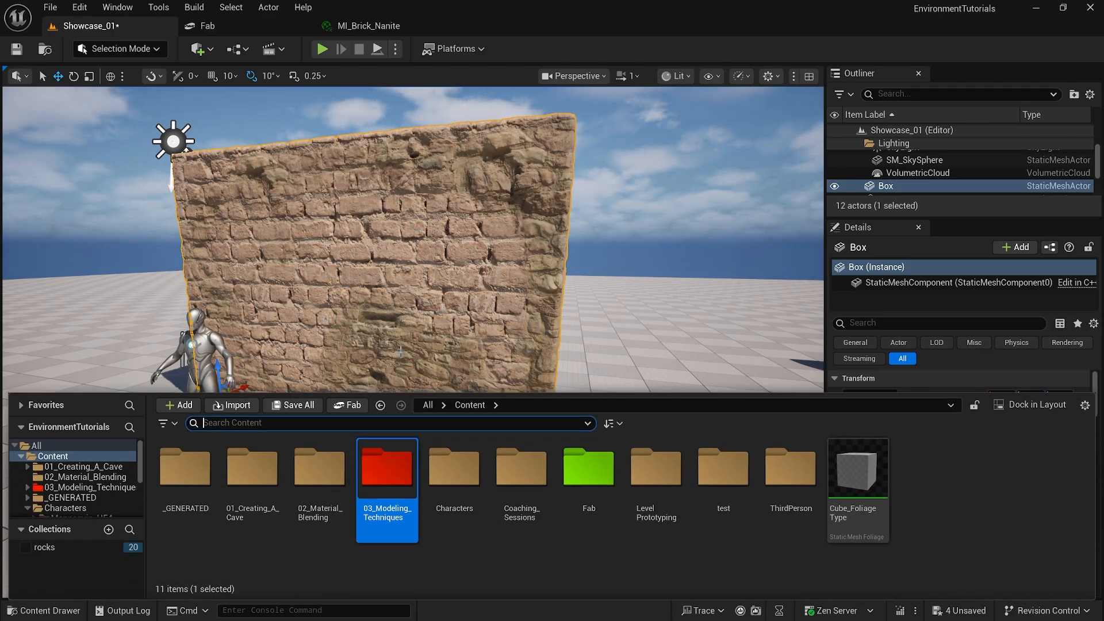
{"action": "double_click", "coordinate": [387, 468]}
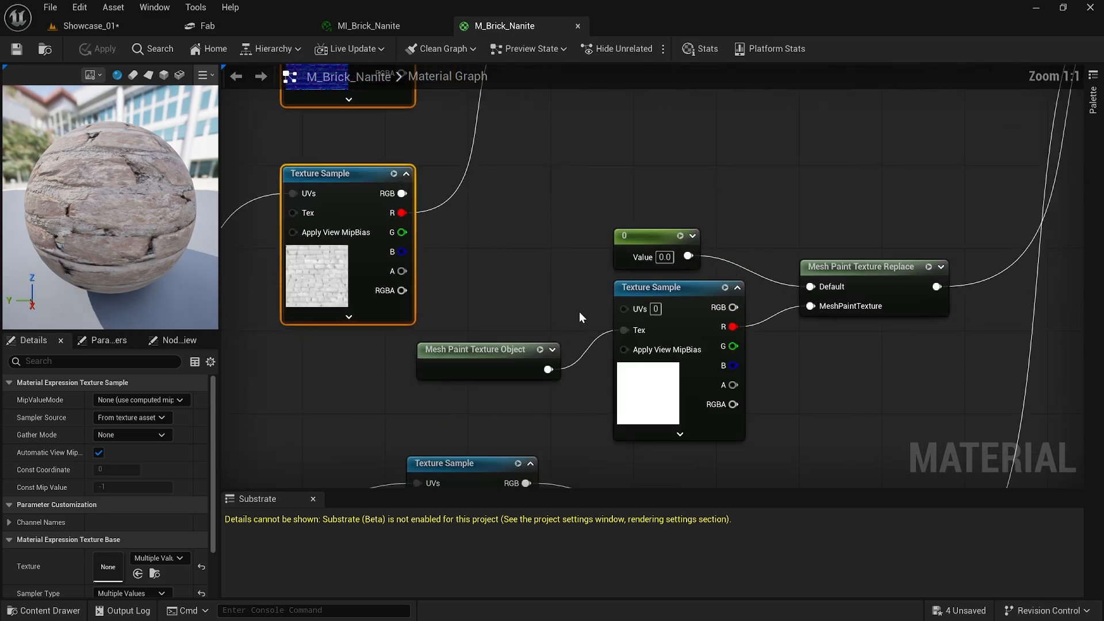
{"action": "scroll", "scroll_direction": "down", "scroll_amount": 3}
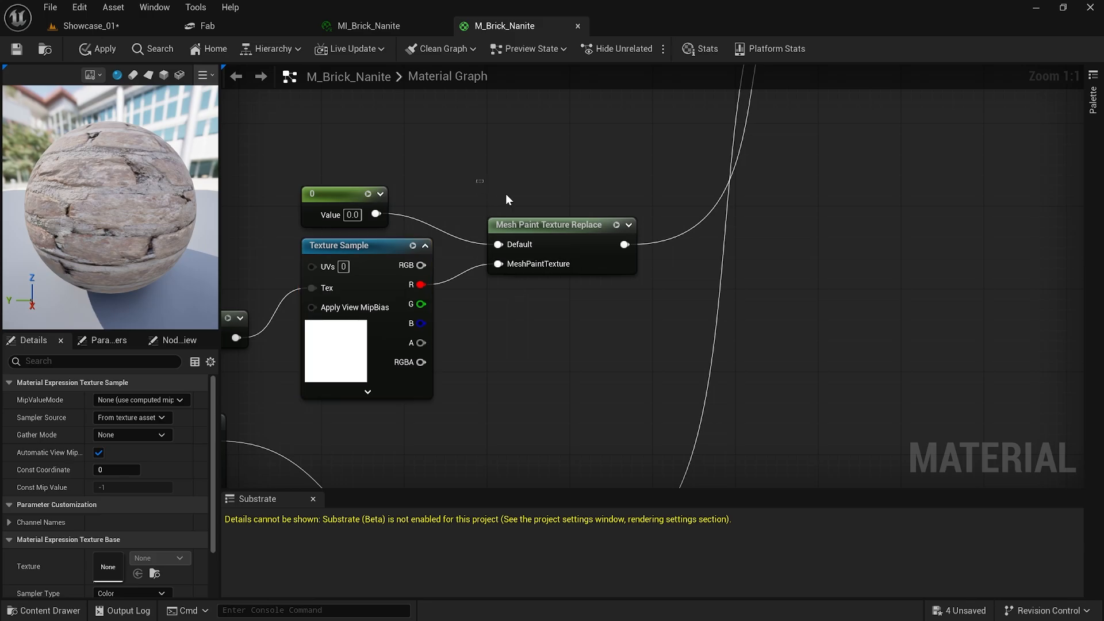
- Inspect M_Brick_Nanite's mesh paint texture and constant nodes, then return to Showcase_01
{"action": "left_click", "coordinate": [561, 225]}
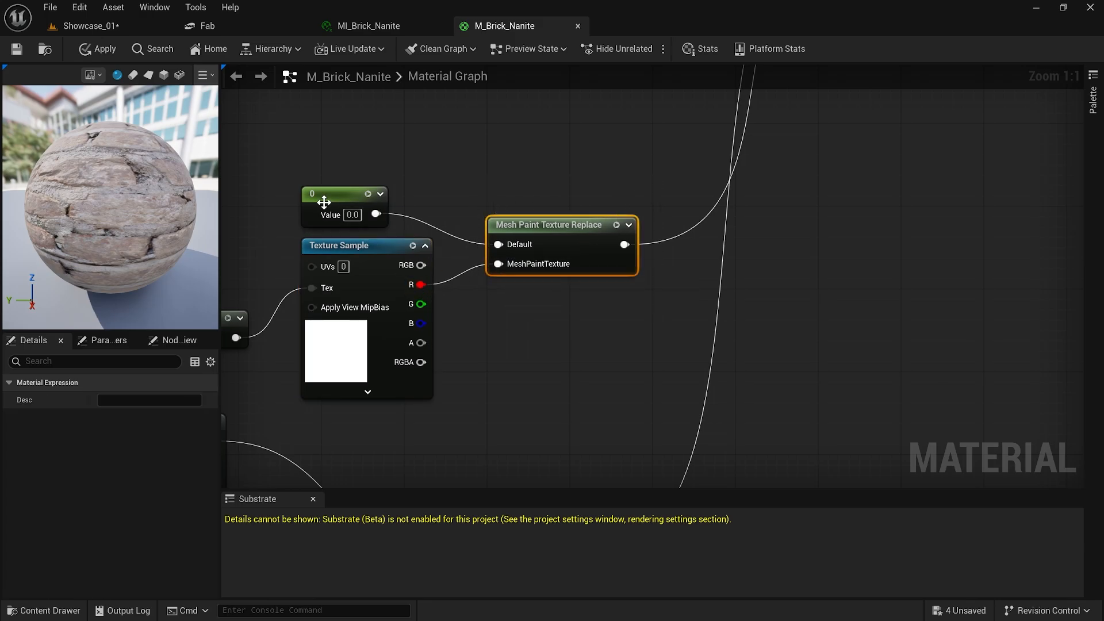
{"action": "left_click", "coordinate": [344, 203]}
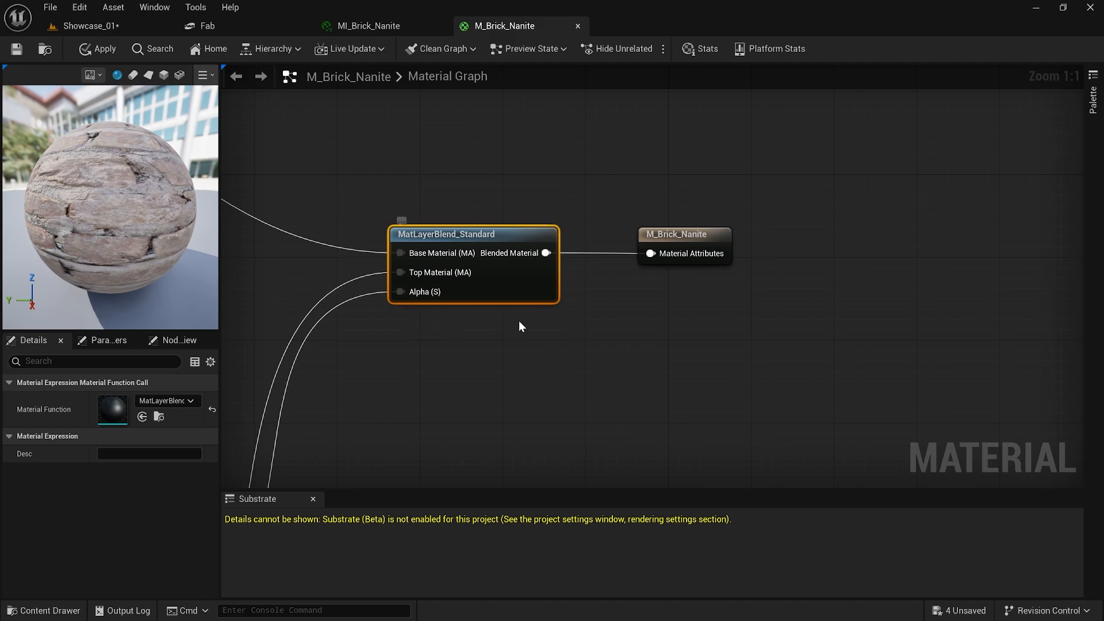
{"action": "mouse_move", "coordinate": [673, 264]}
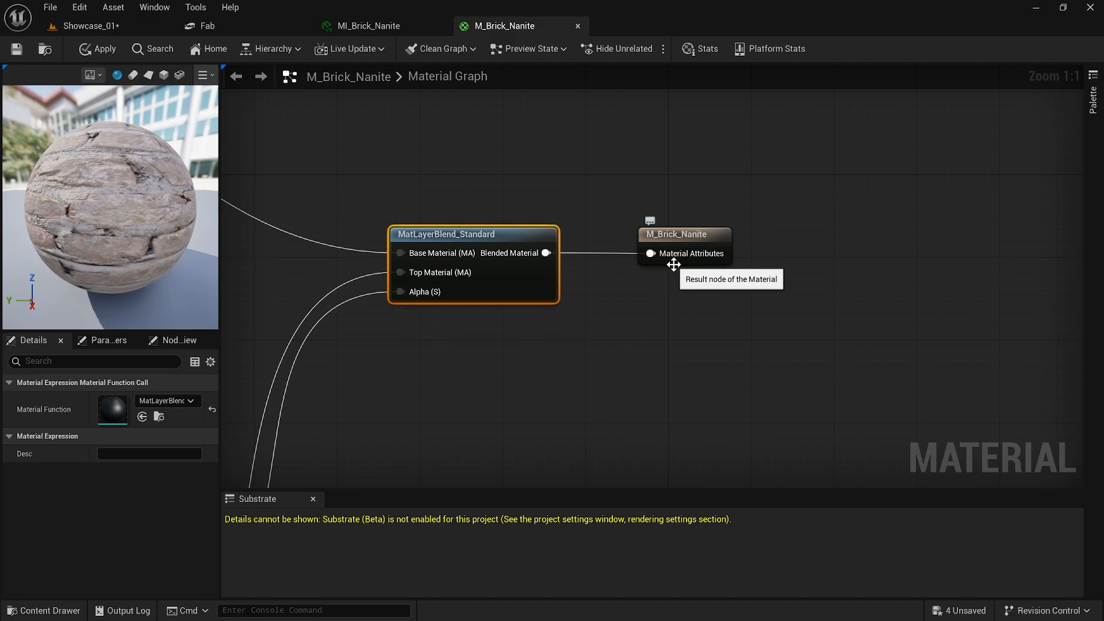
{"action": "left_click", "coordinate": [92, 26]}
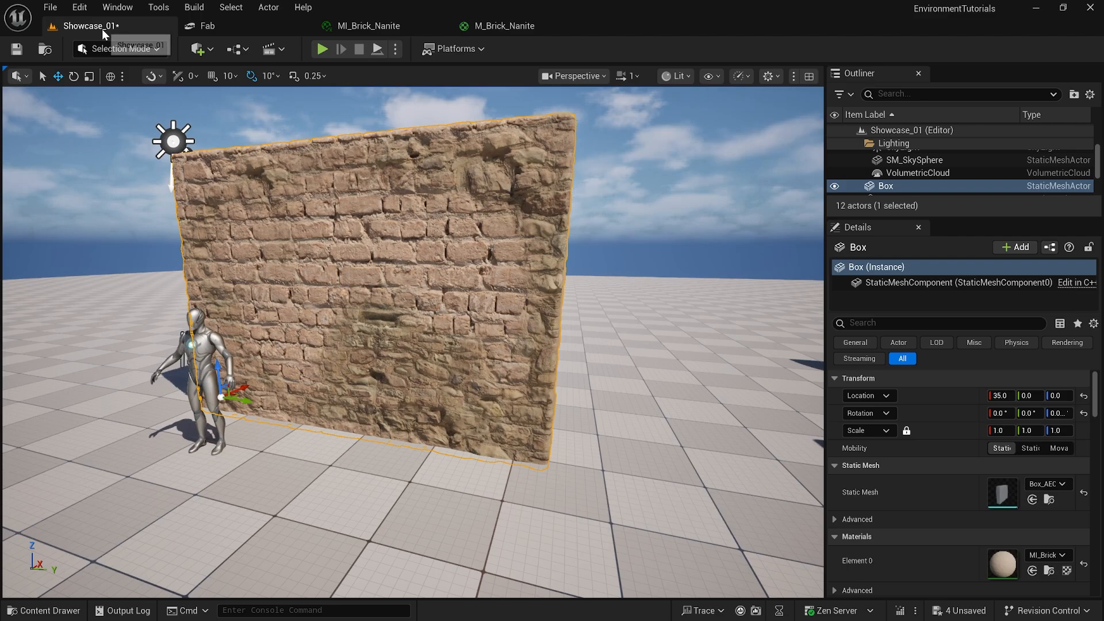
- Duplicate the selected brick wall in Modeling Mode as the new mesh Box5
{"action": "left_click", "coordinate": [120, 48]}
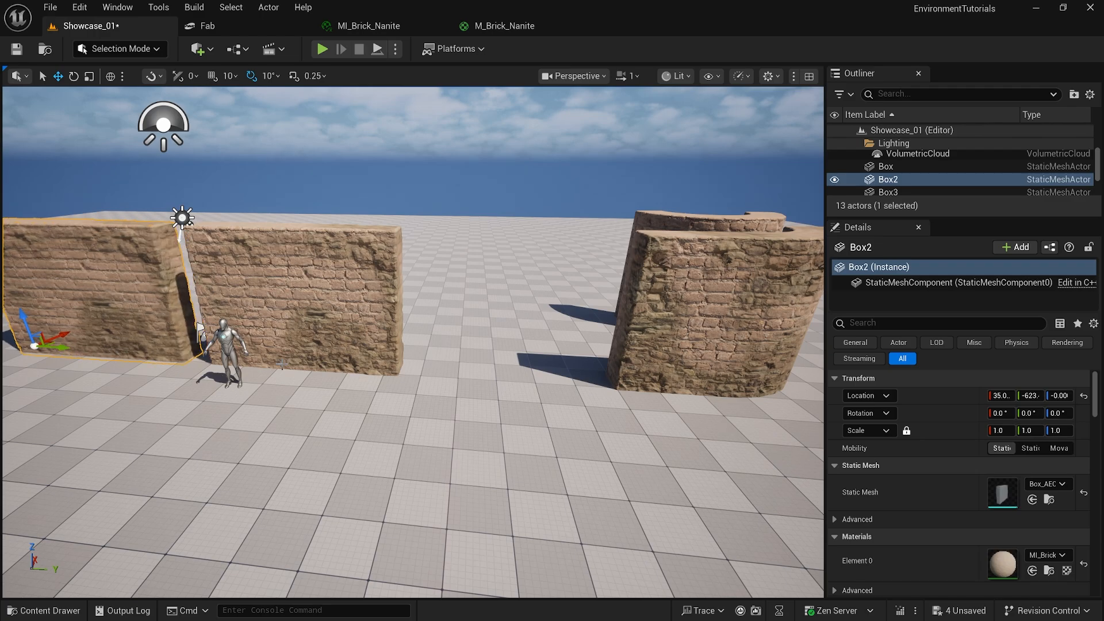
{"action": "left_click", "coordinate": [119, 48]}
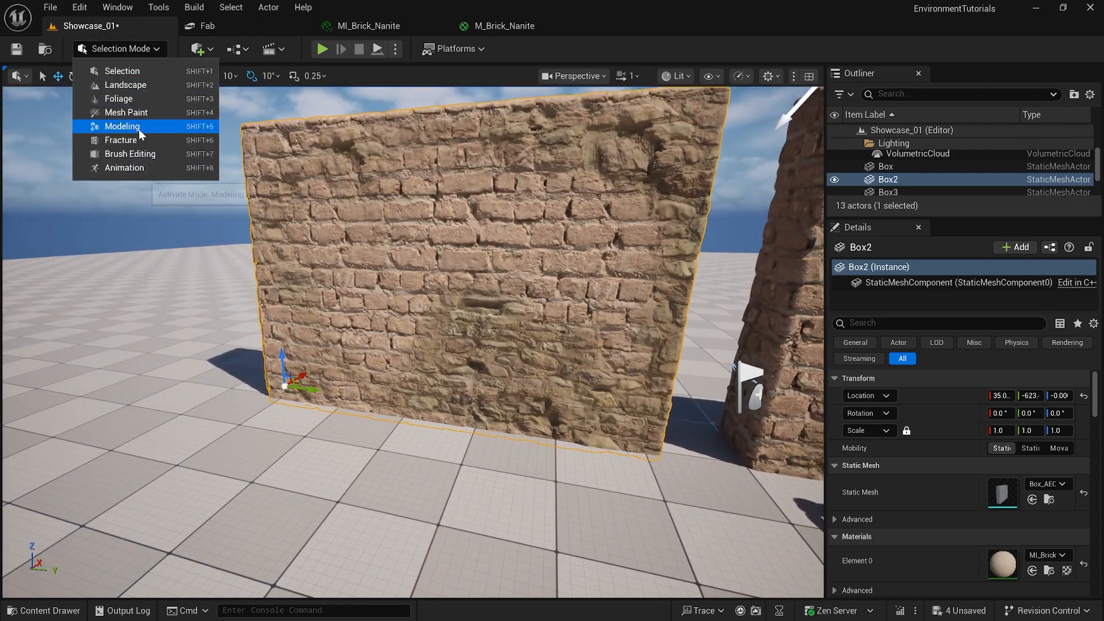
{"action": "left_click", "coordinate": [122, 127]}
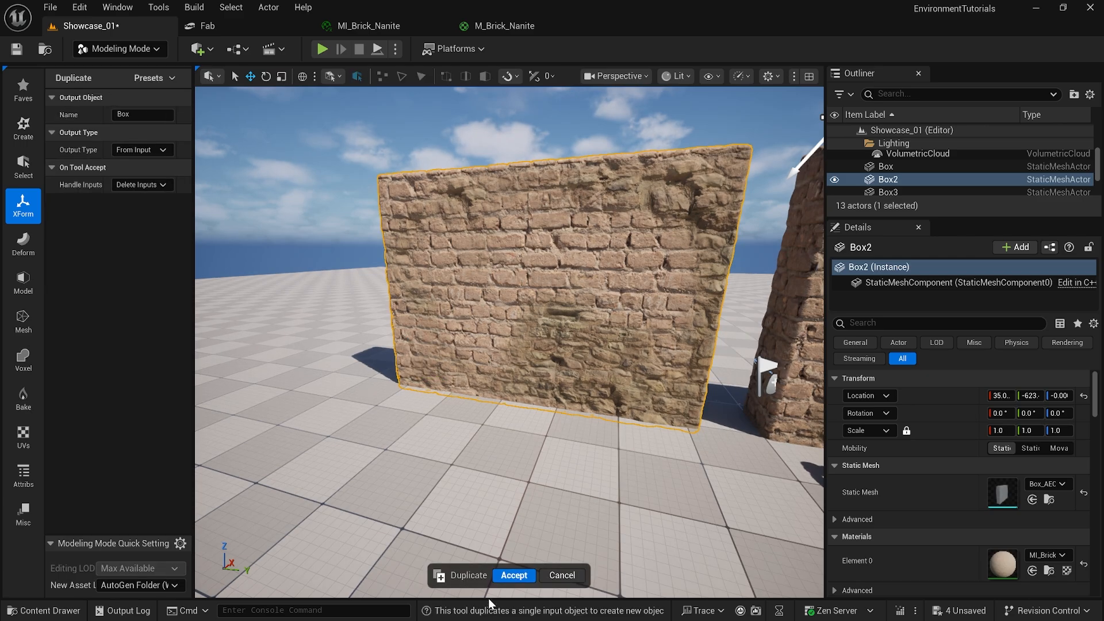
{"action": "left_click", "coordinate": [513, 575]}
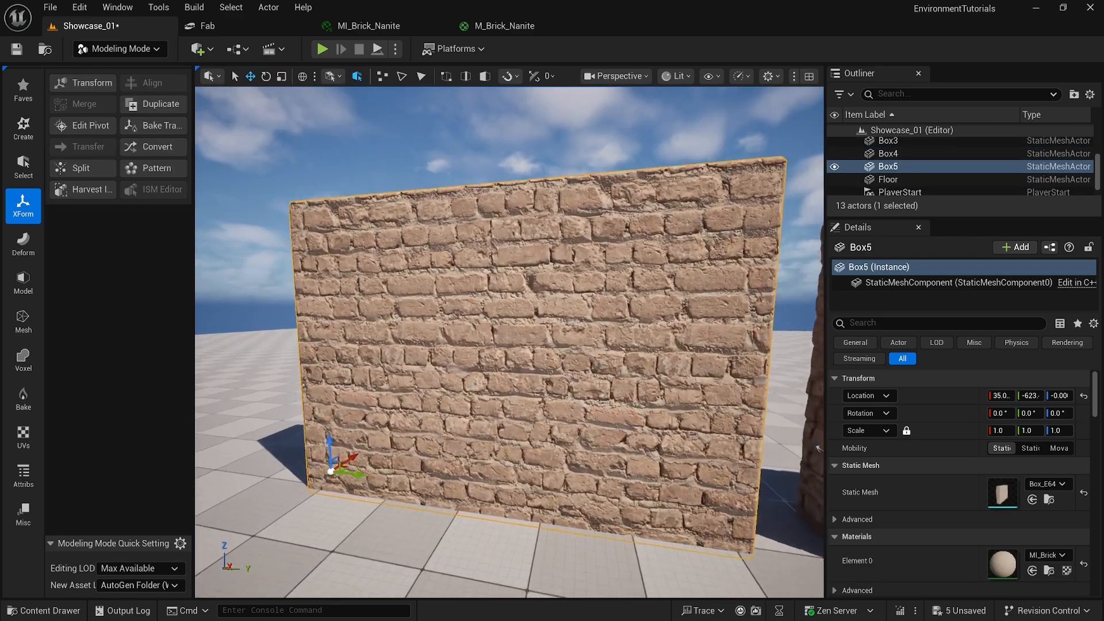
{"action": "left_click", "coordinate": [23, 283]}
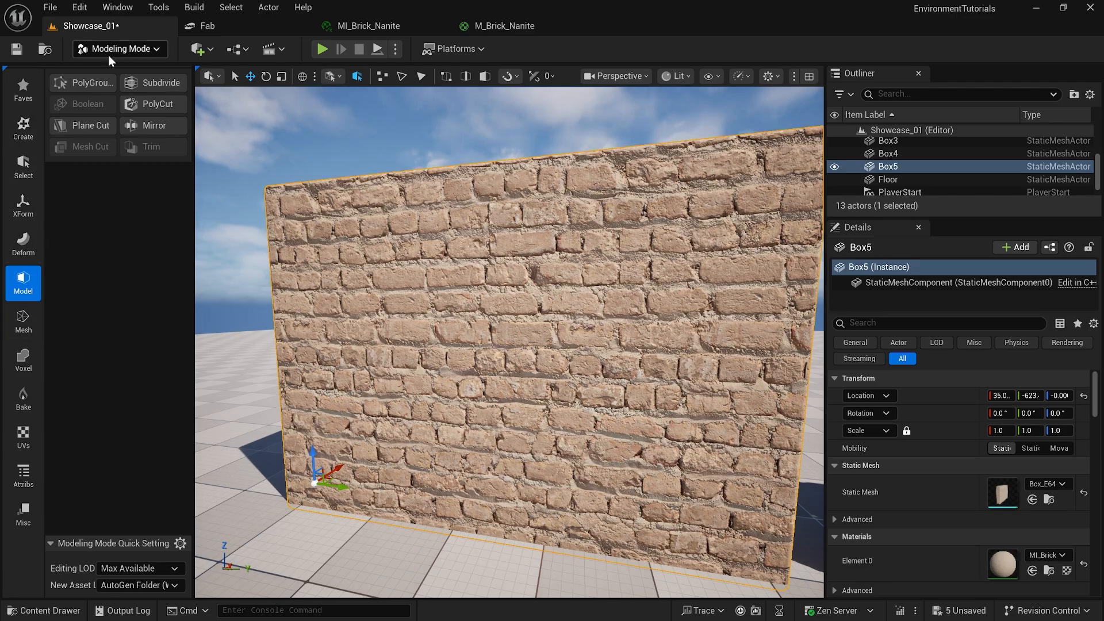
{"action": "left_click", "coordinate": [119, 48]}
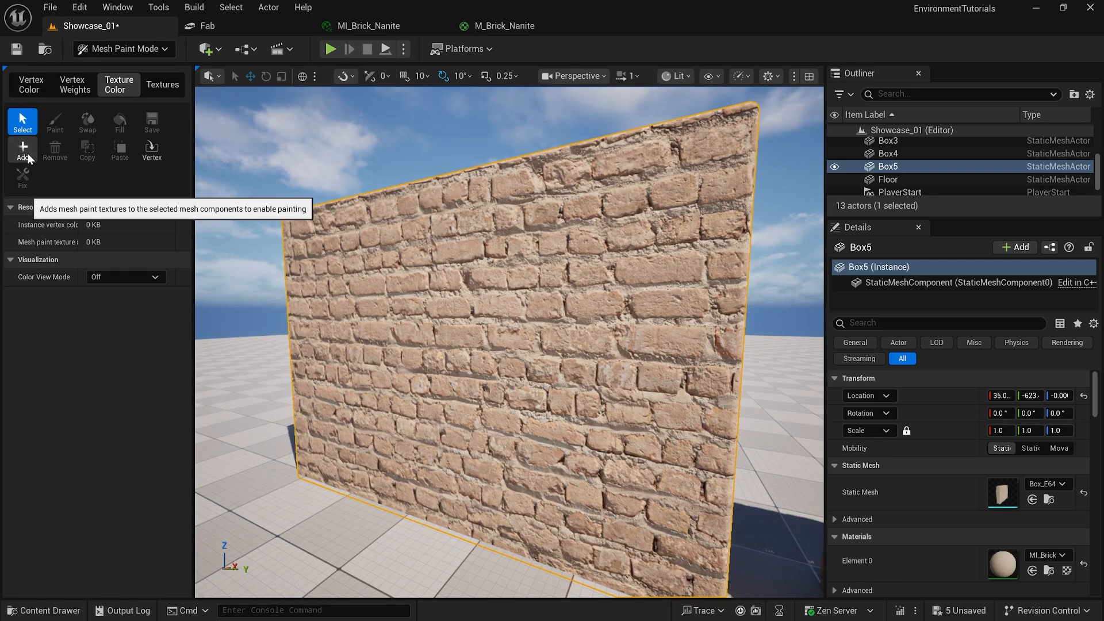
- Add a paint texture to Box5 and paint the rough stone layer into its lower part
{"action": "left_click", "coordinate": [54, 121]}
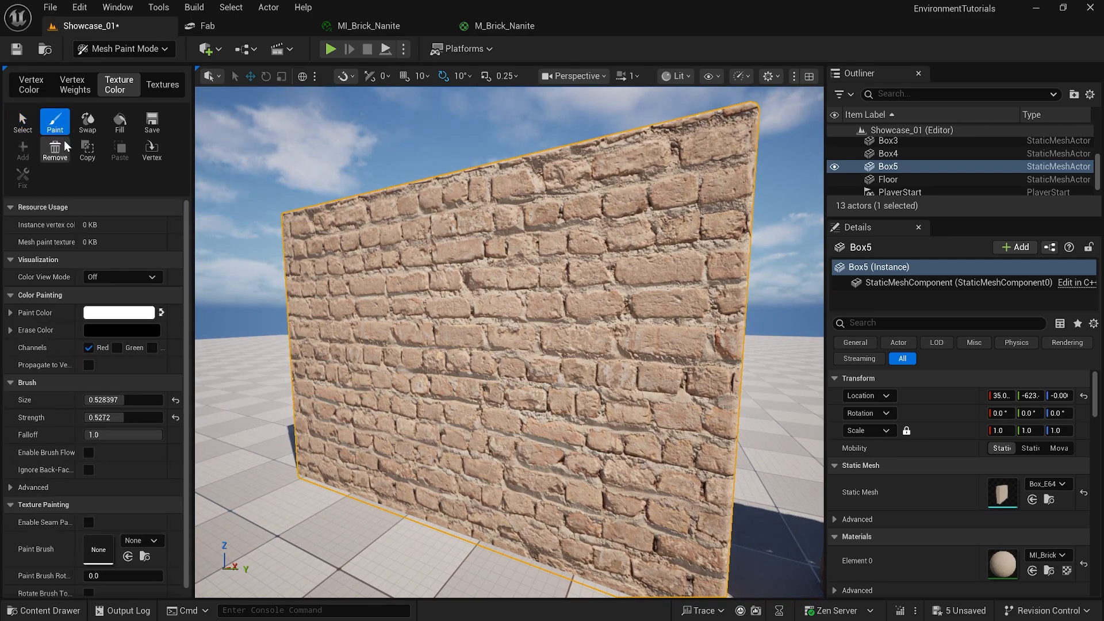
{"action": "left_click", "coordinate": [557, 507]}
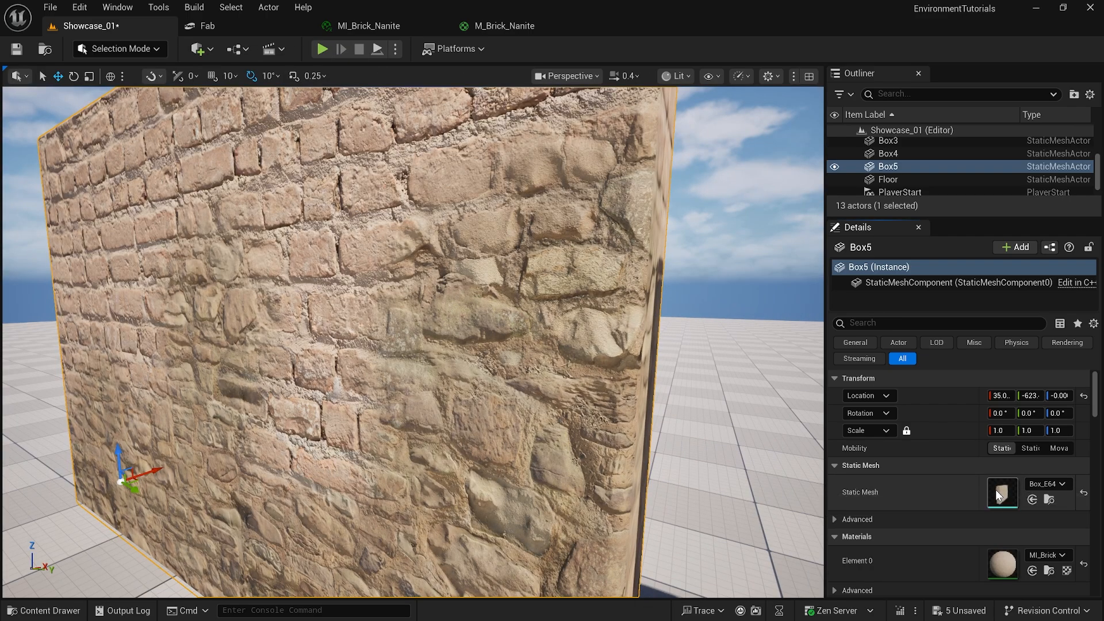
{"action": "double_click", "coordinate": [1002, 493]}
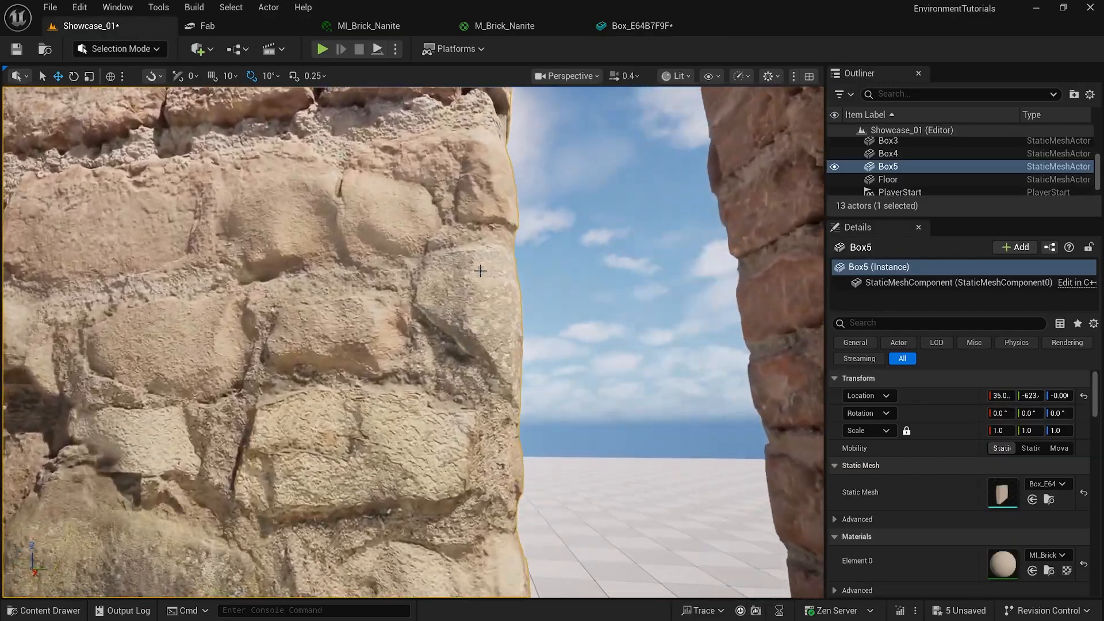
{"action": "left_click", "coordinate": [119, 48]}
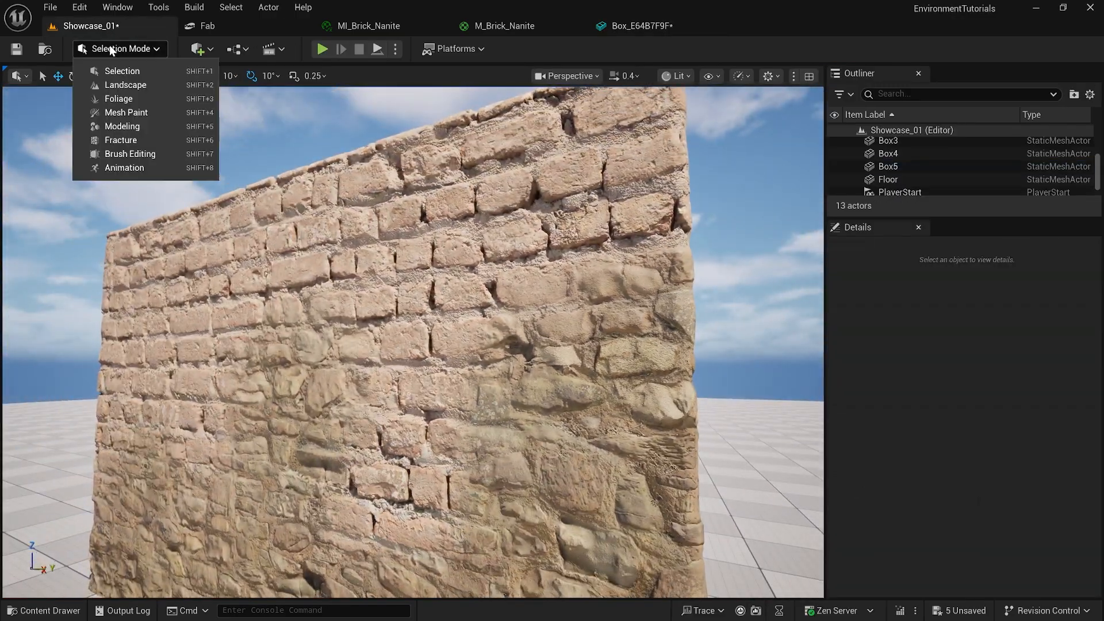
- Override Box5's mesh paint texture resolution and set it to 256
{"action": "left_click", "coordinate": [127, 111]}
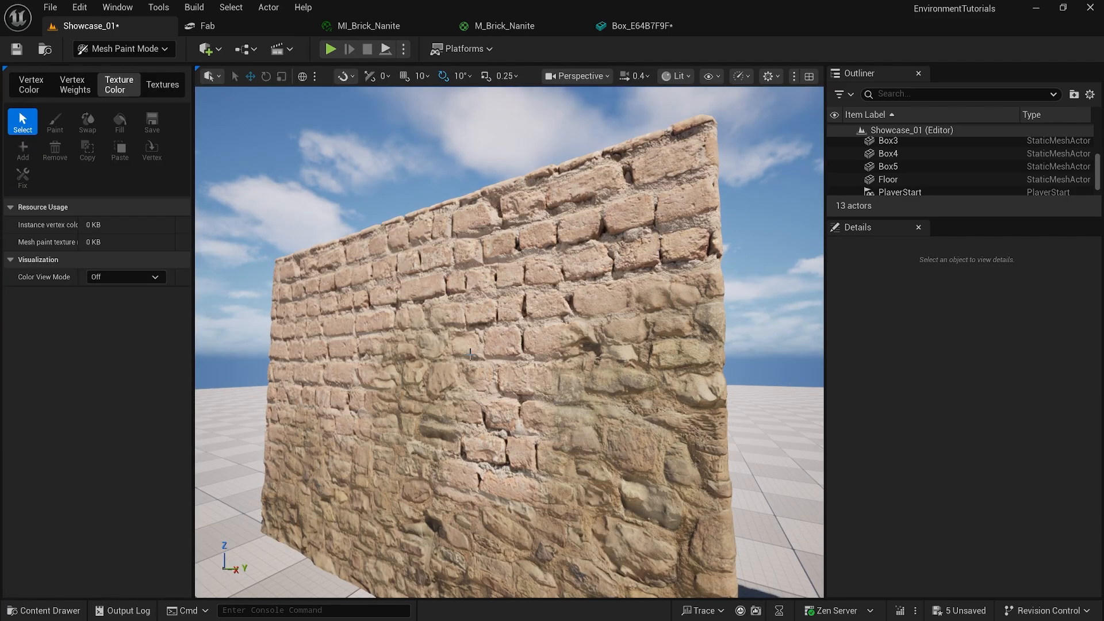
{"action": "left_click", "coordinate": [54, 121]}
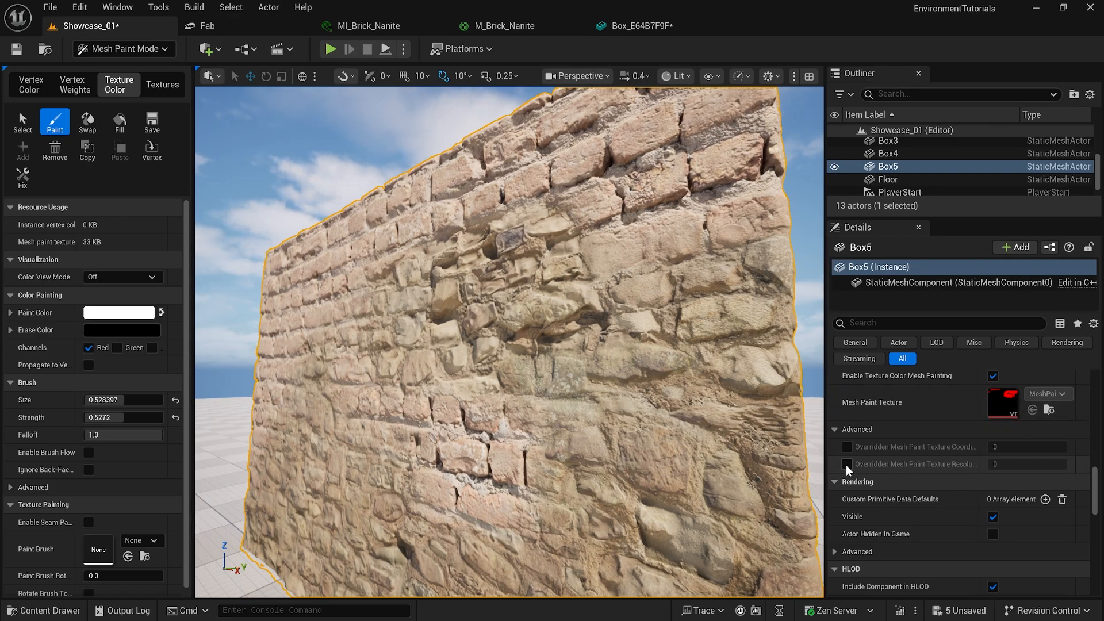
{"action": "left_click", "coordinate": [847, 463]}
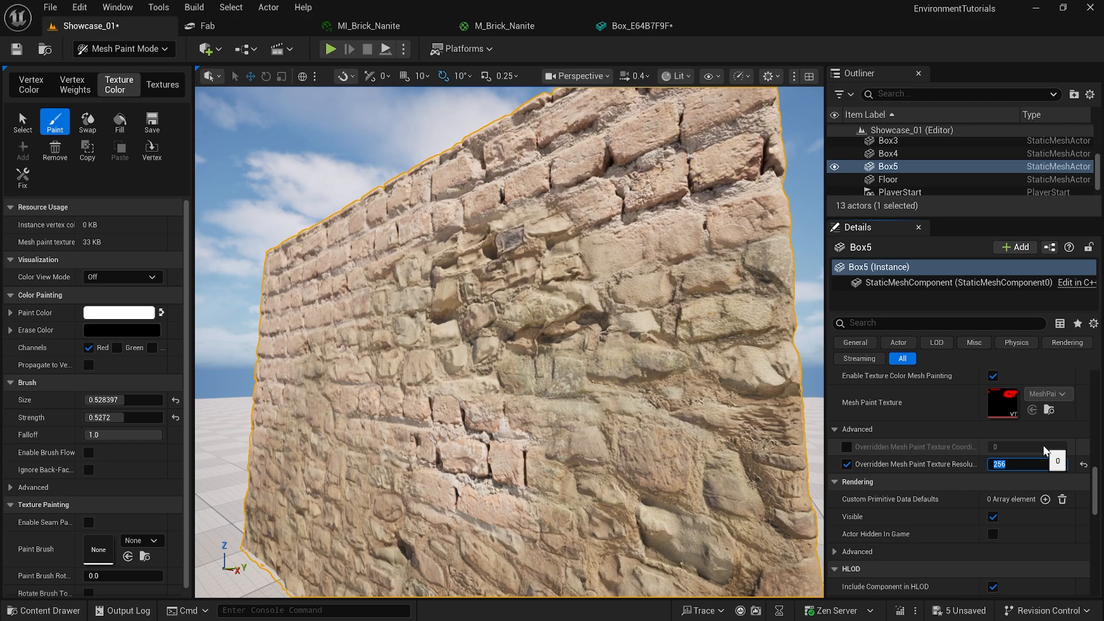
{"action": "left_click", "coordinate": [22, 174]}
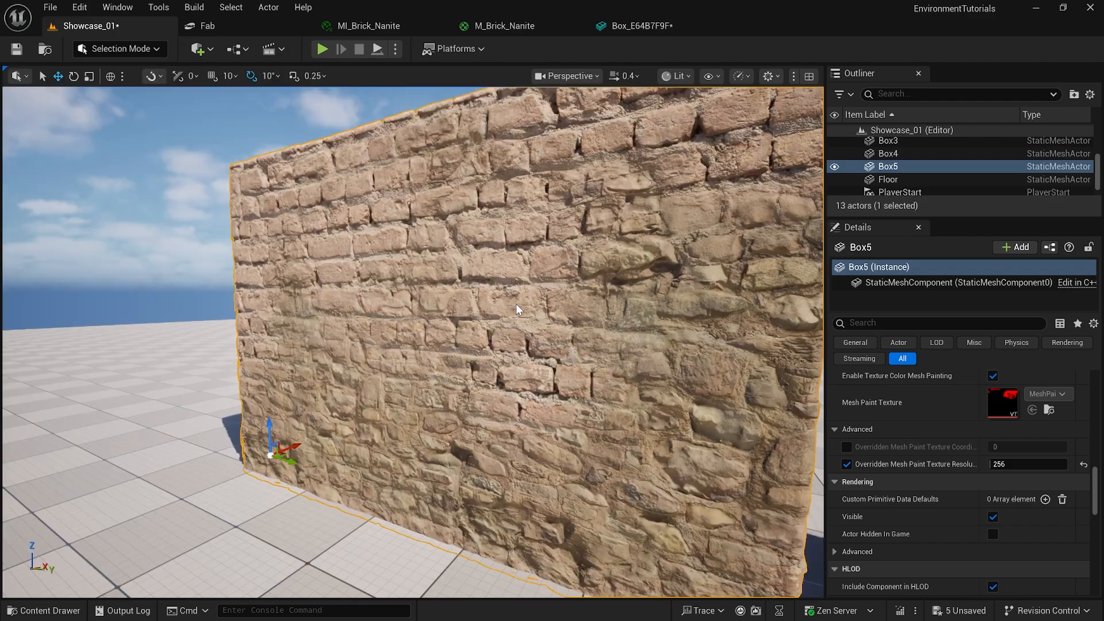
- Enter Modeling Mode and launch the UVEditor on Box5's mesh to view its UV layout
{"action": "left_click", "coordinate": [119, 49]}
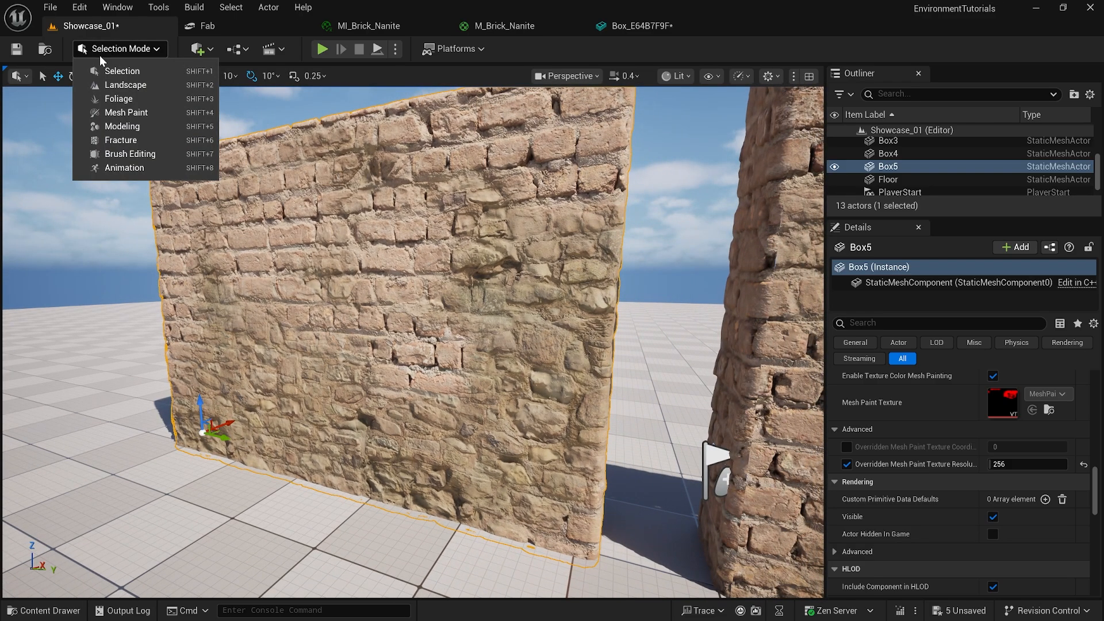
{"action": "left_click", "coordinate": [122, 127]}
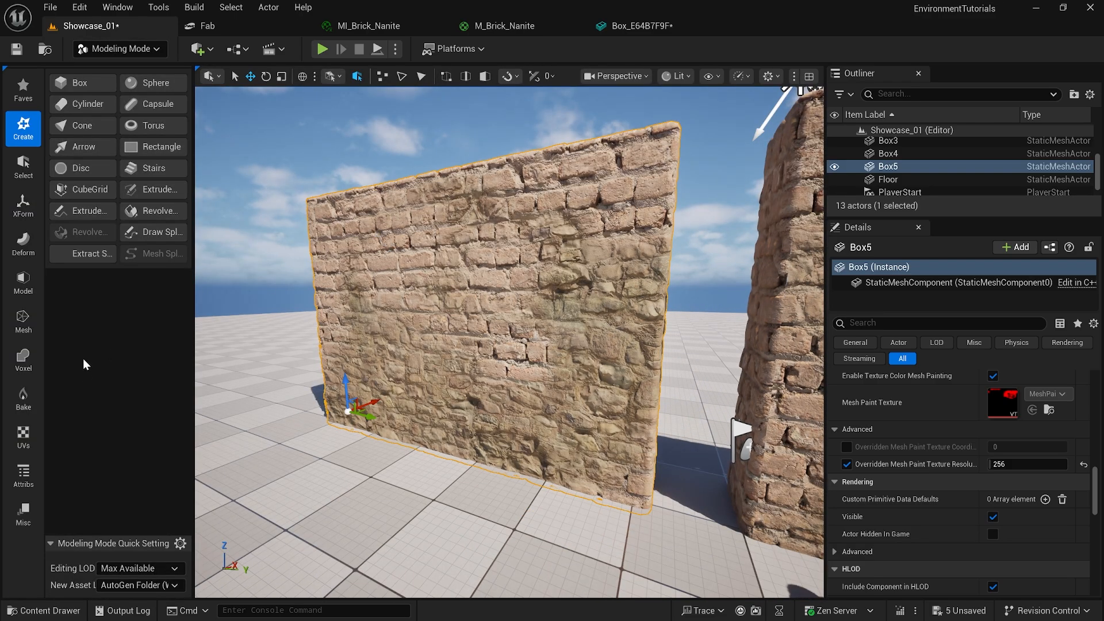
{"action": "left_click", "coordinate": [23, 437]}
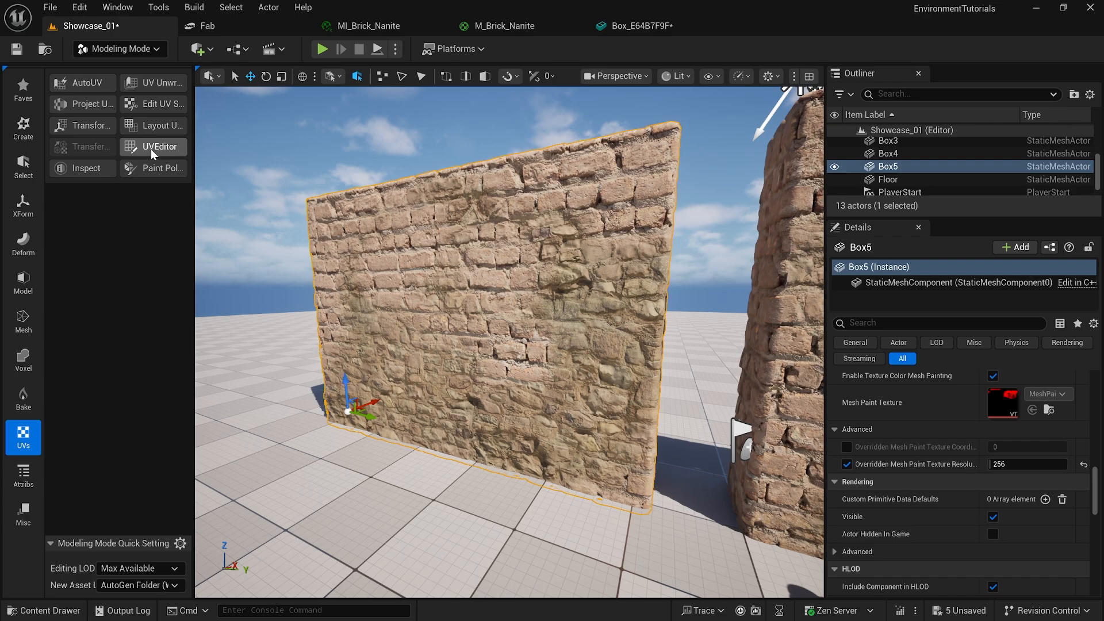
{"action": "left_click", "coordinate": [157, 146]}
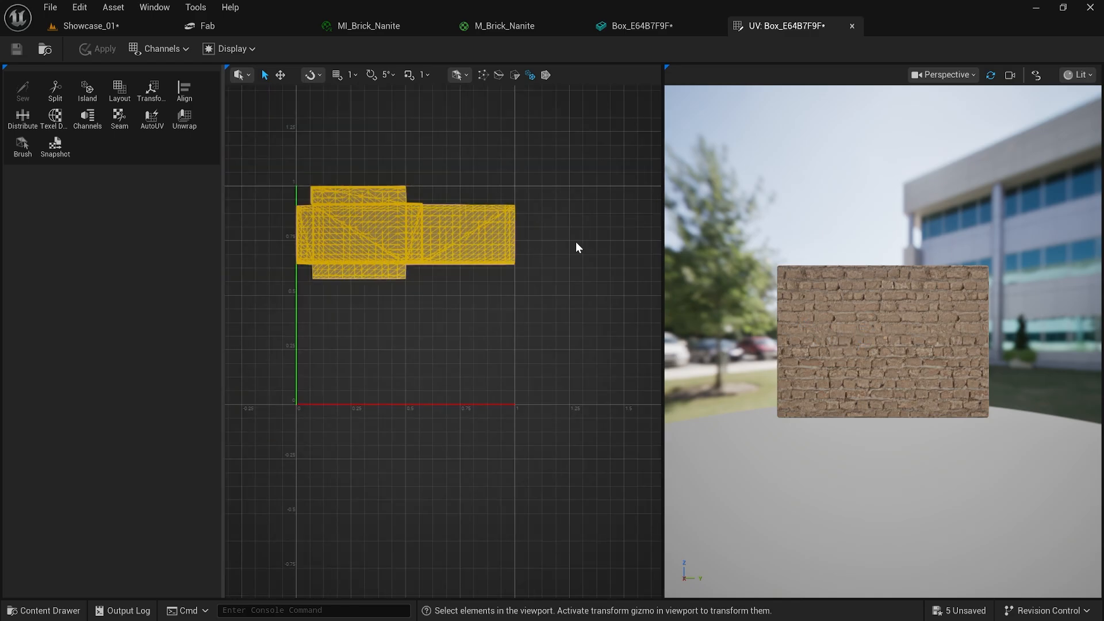
{"action": "mouse_move", "coordinate": [564, 244]}
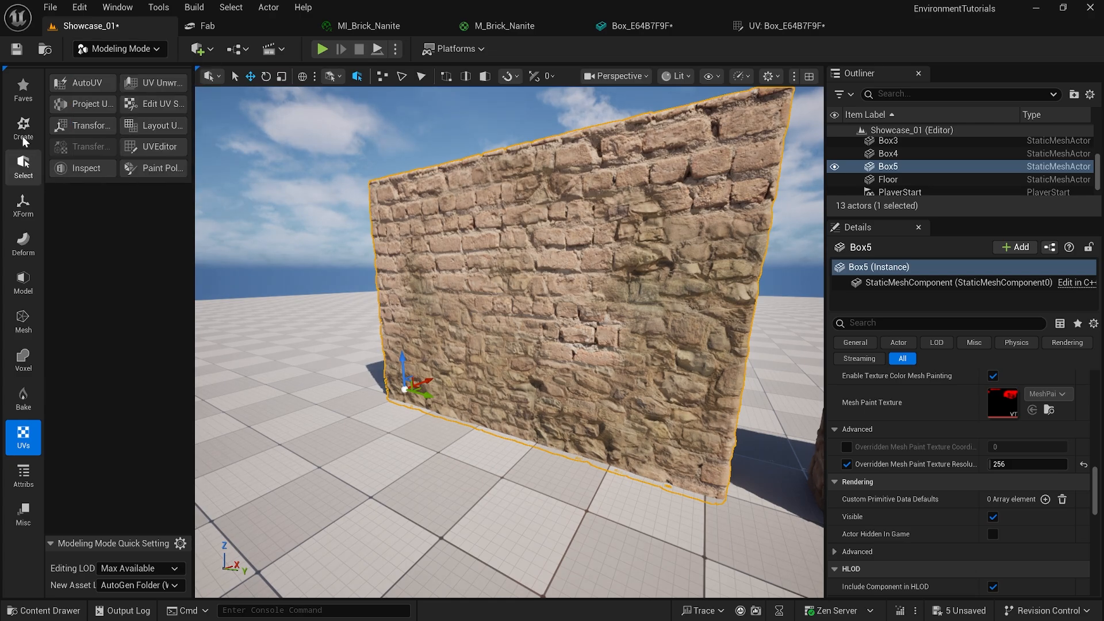
- Create a new box wall Box2 and give it the brick Nanite material instance
{"action": "left_click", "coordinate": [23, 130]}
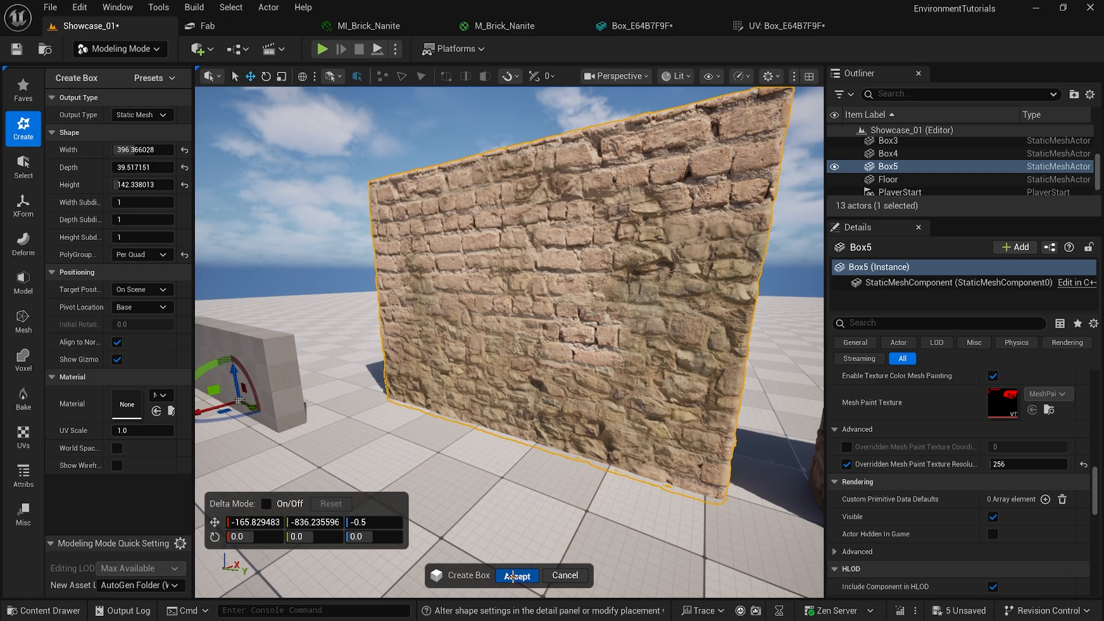
{"action": "left_click", "coordinate": [517, 575]}
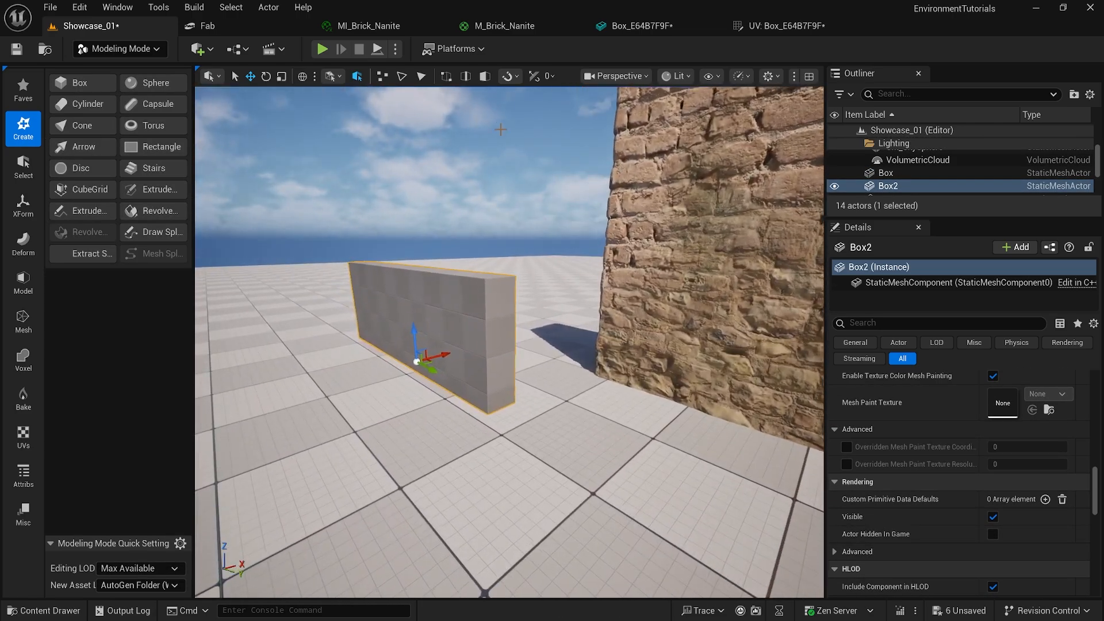
{"action": "left_click", "coordinate": [369, 27]}
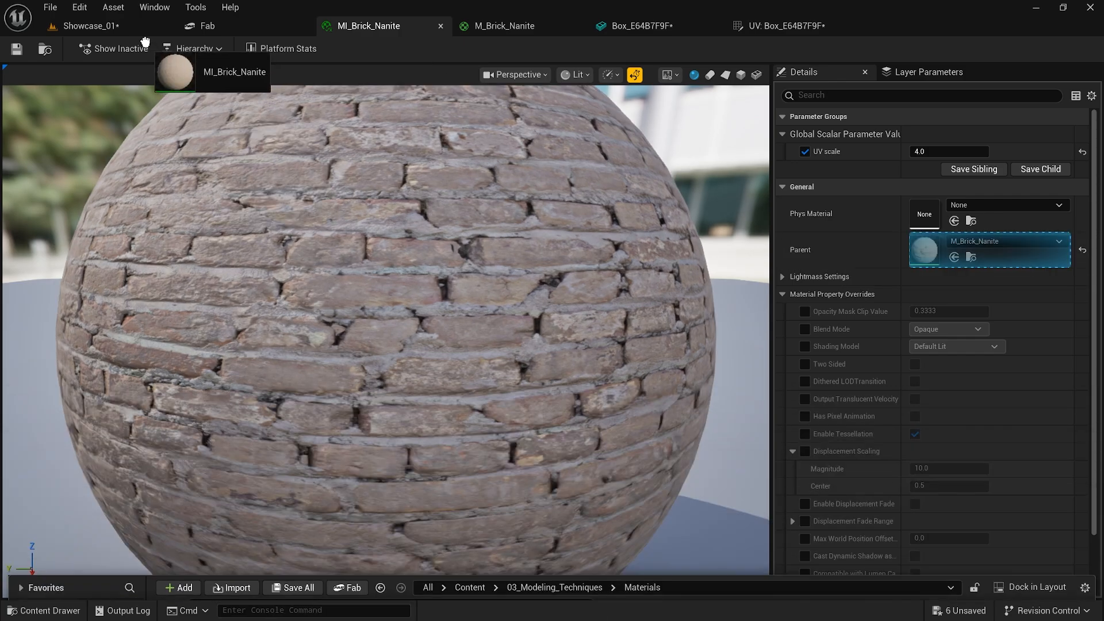
{"action": "left_click", "coordinate": [89, 26]}
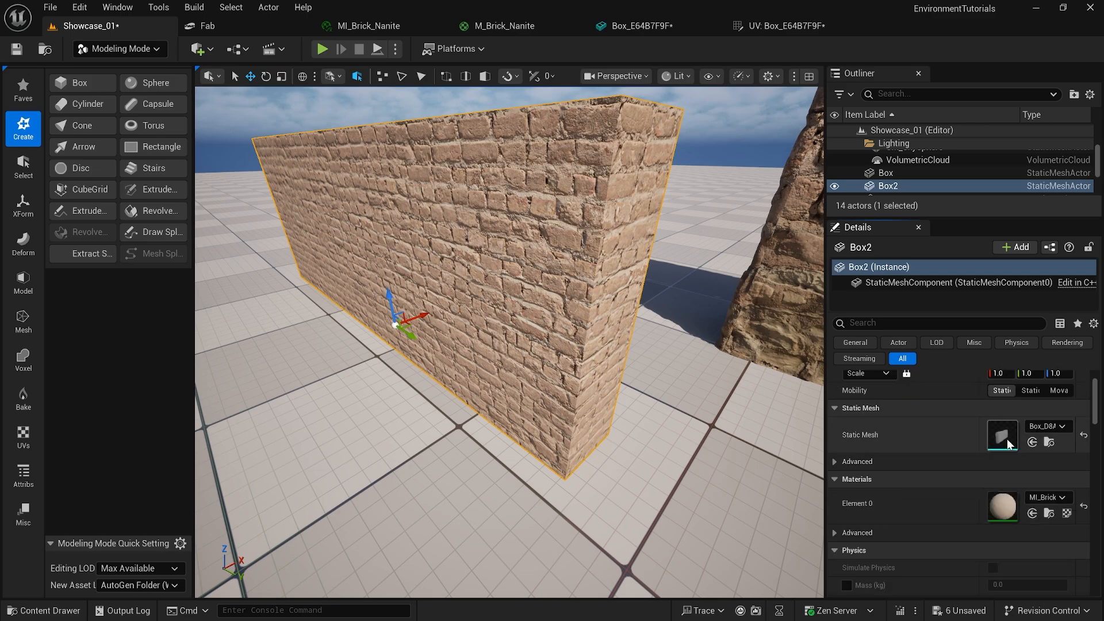
- Enable Nanite Support on Box2's static mesh in its editor
{"action": "double_click", "coordinate": [1002, 434]}
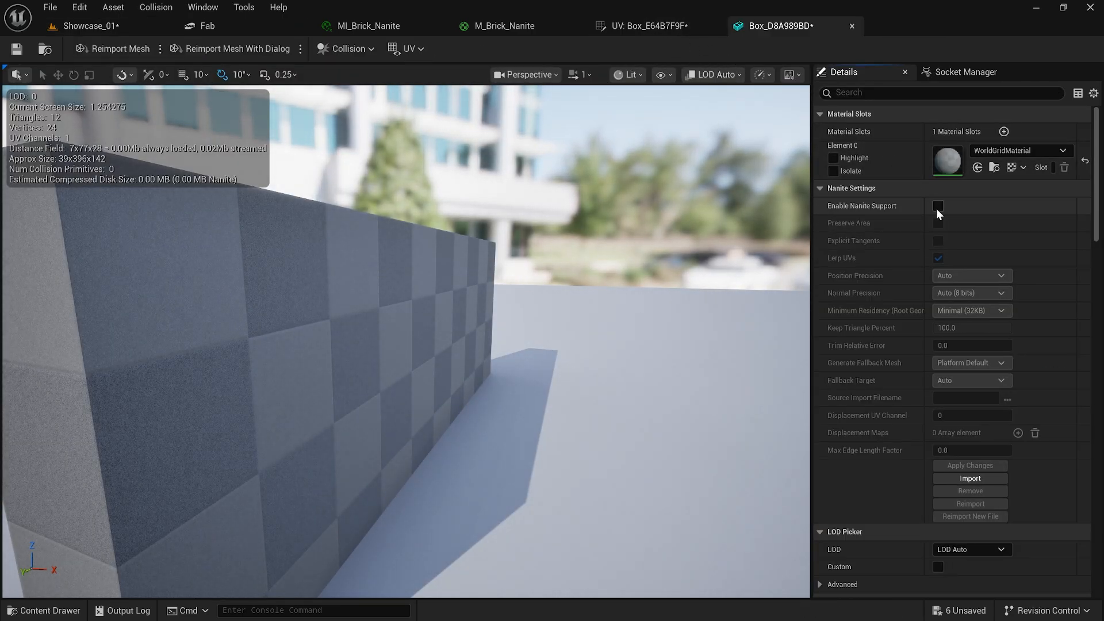
{"action": "left_click", "coordinate": [939, 206]}
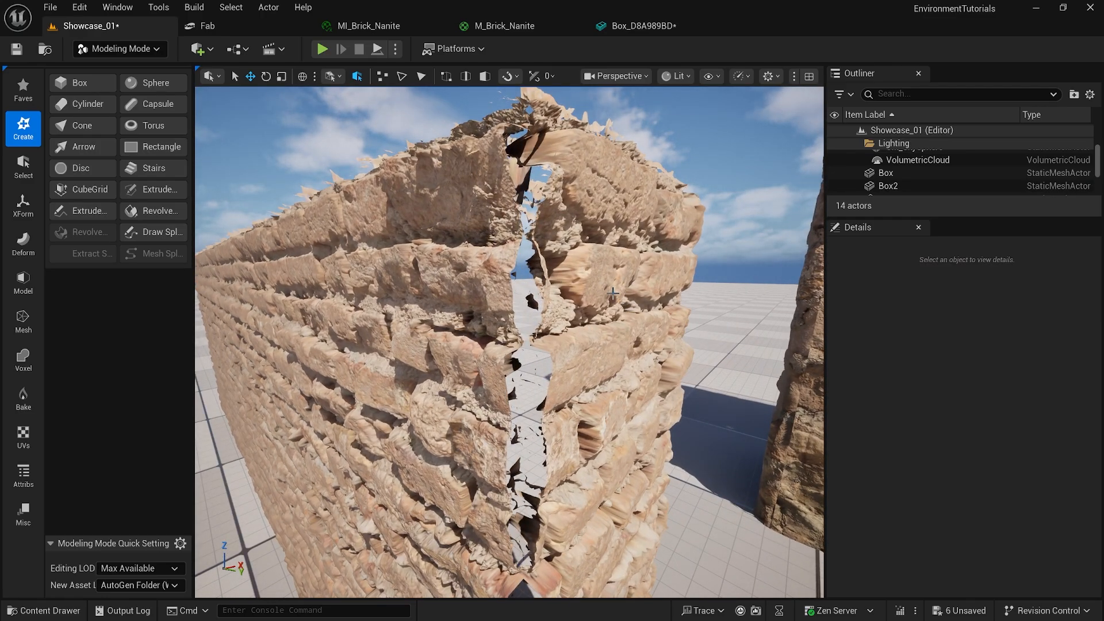
- Select the split-corner wall and apply a Normals recalculation from Modeling Mode's Attribs tools
{"action": "left_click", "coordinate": [889, 187]}
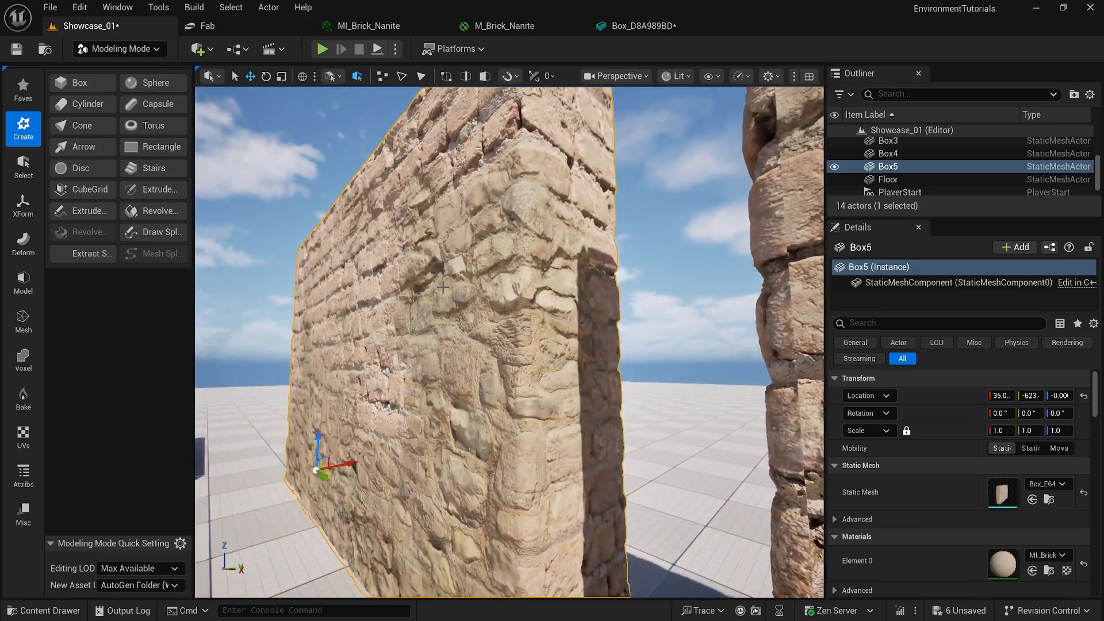
{"action": "left_click", "coordinate": [119, 48]}
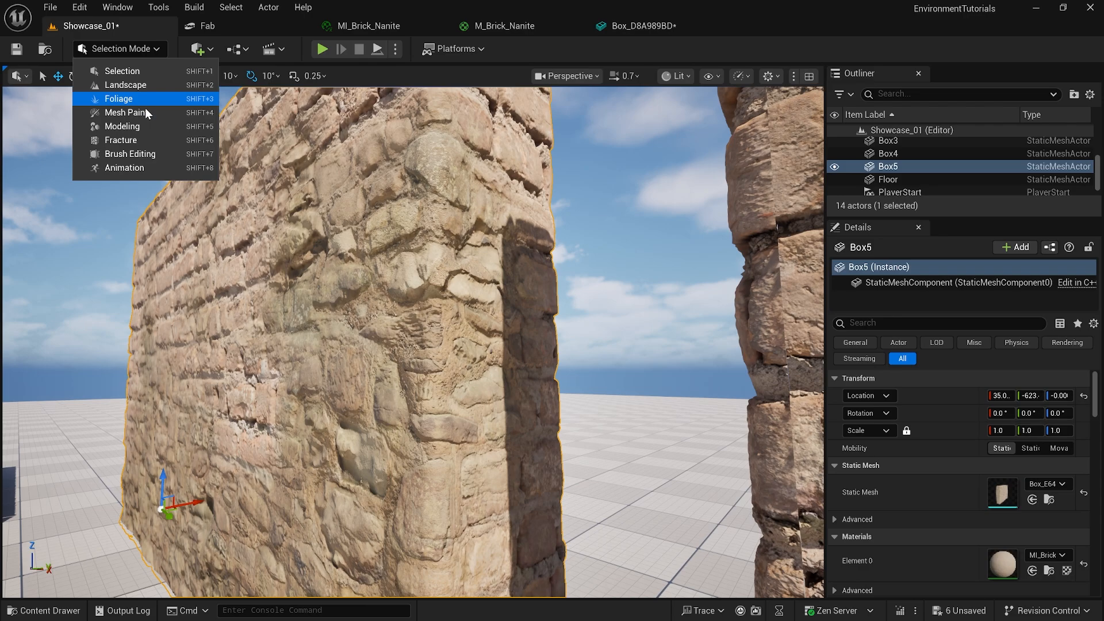
{"action": "left_click", "coordinate": [123, 126]}
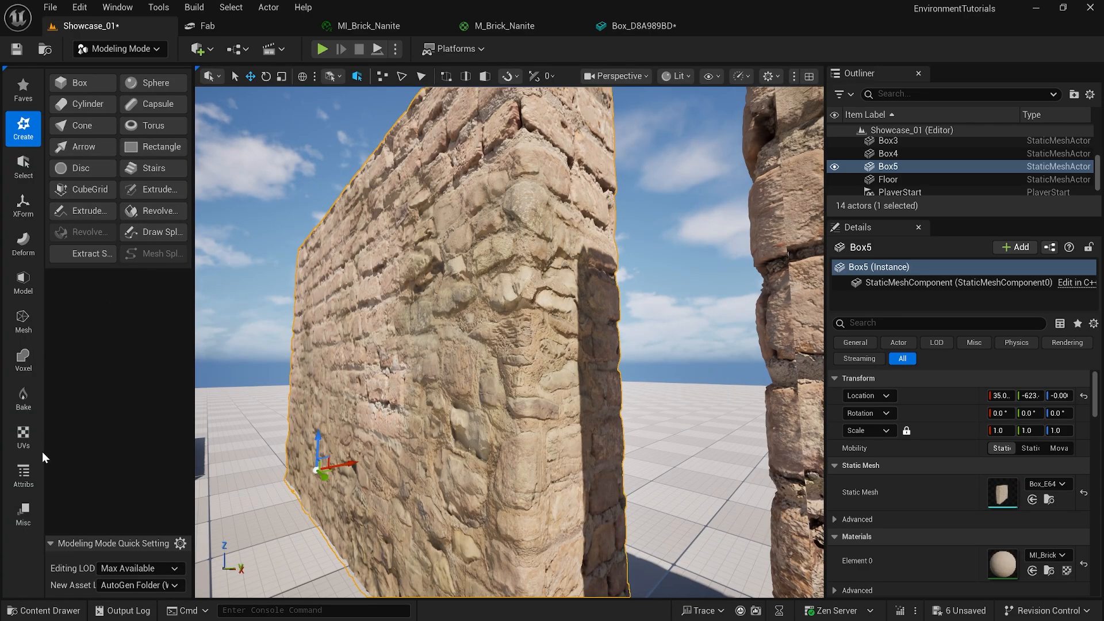
{"action": "left_click", "coordinate": [23, 476]}
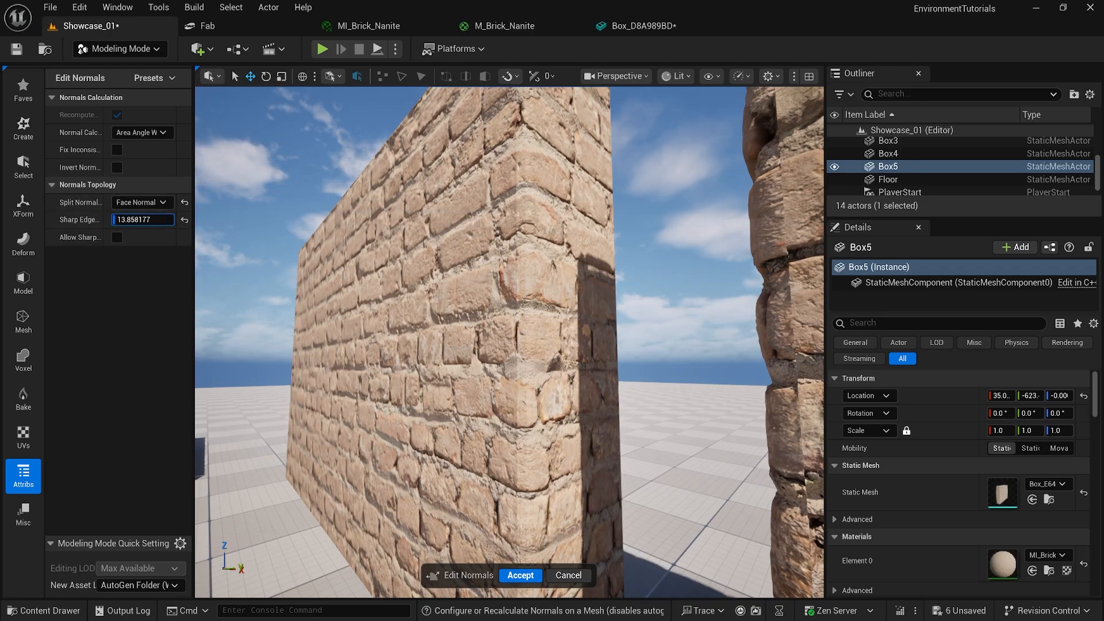
{"action": "left_click", "coordinate": [519, 575]}
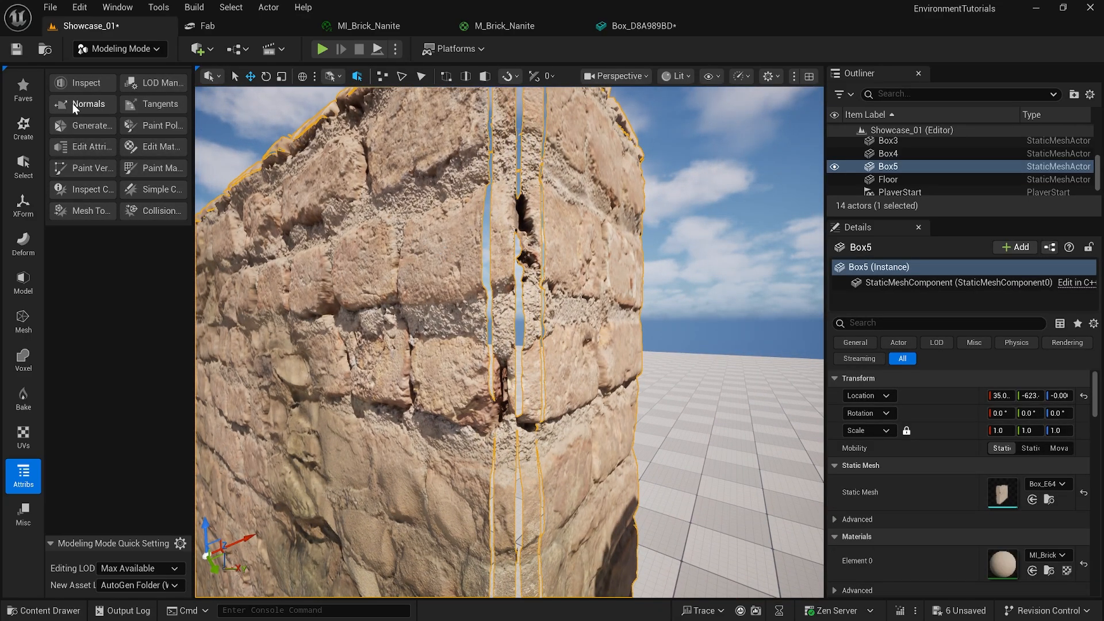
{"action": "mouse_move", "coordinate": [89, 104]}
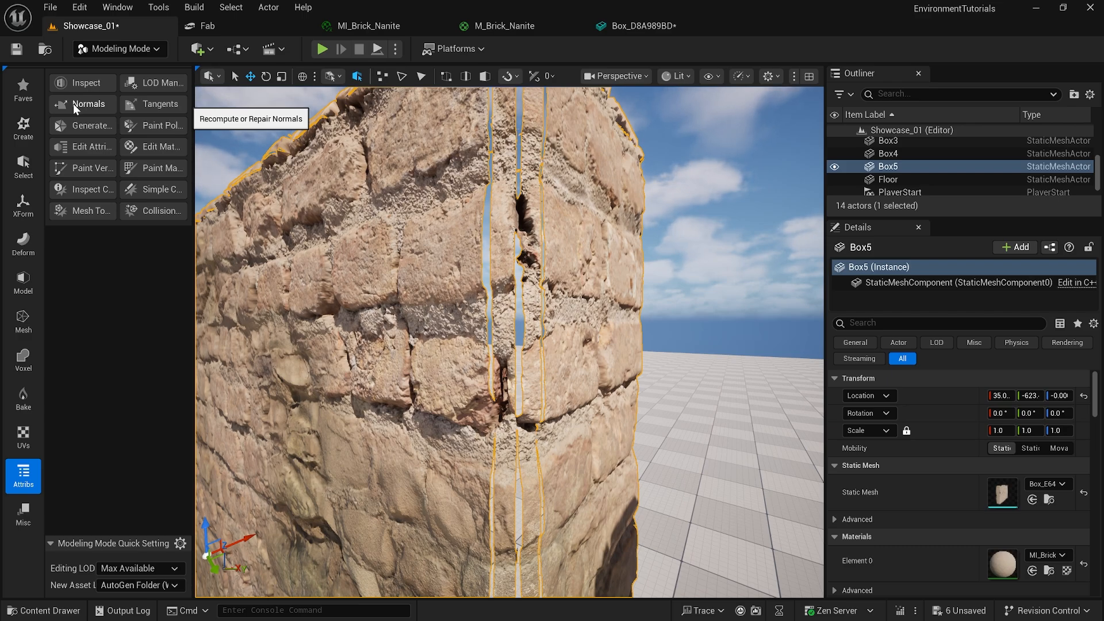
- Recompute the normals again with Sharp Edge Angle about 103 and accept
{"action": "left_click", "coordinate": [90, 105]}
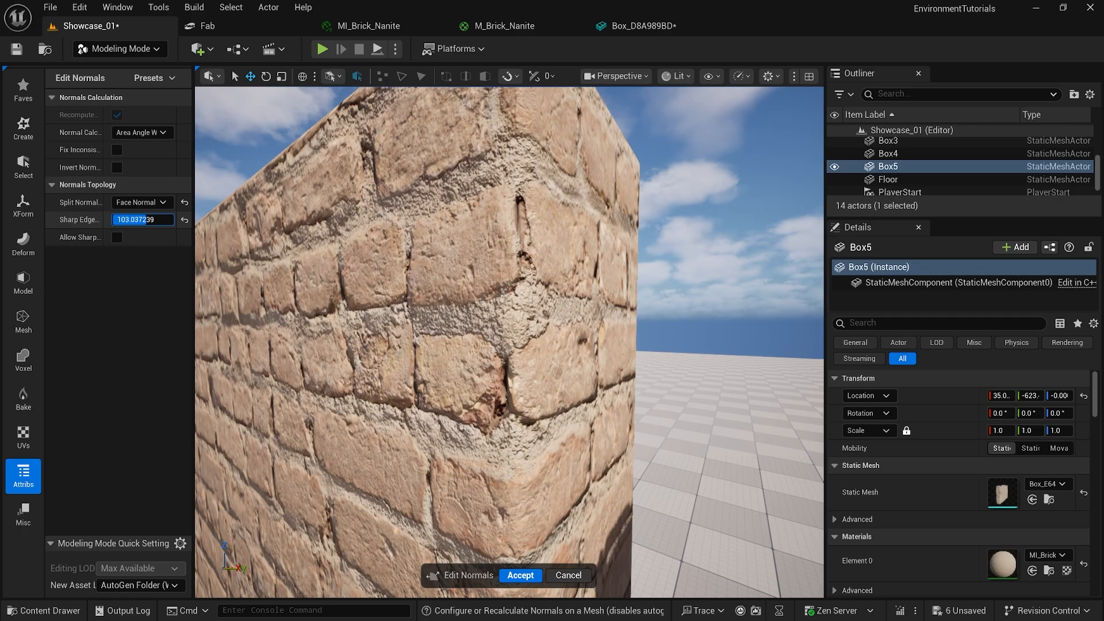
{"action": "left_click", "coordinate": [520, 575]}
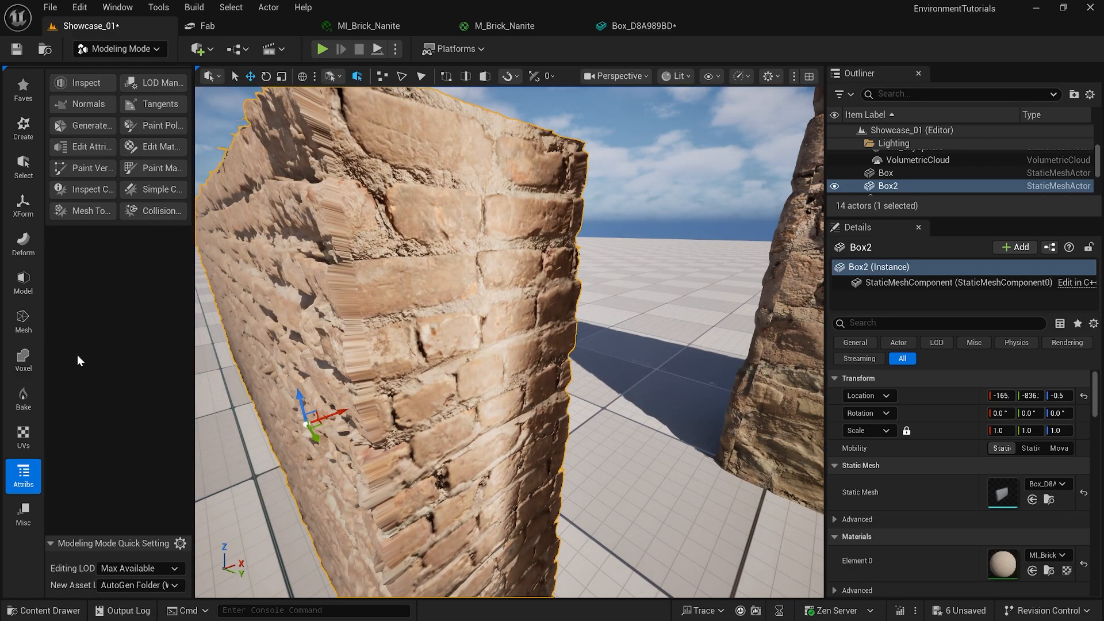
{"action": "left_click", "coordinate": [23, 437]}
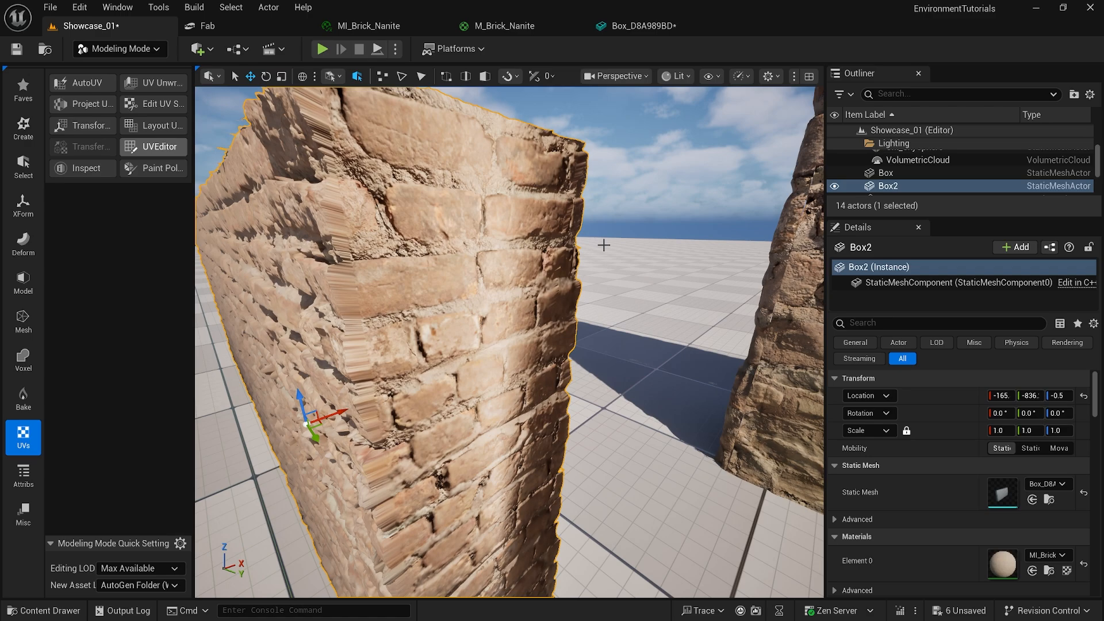
{"action": "left_click", "coordinate": [154, 146]}
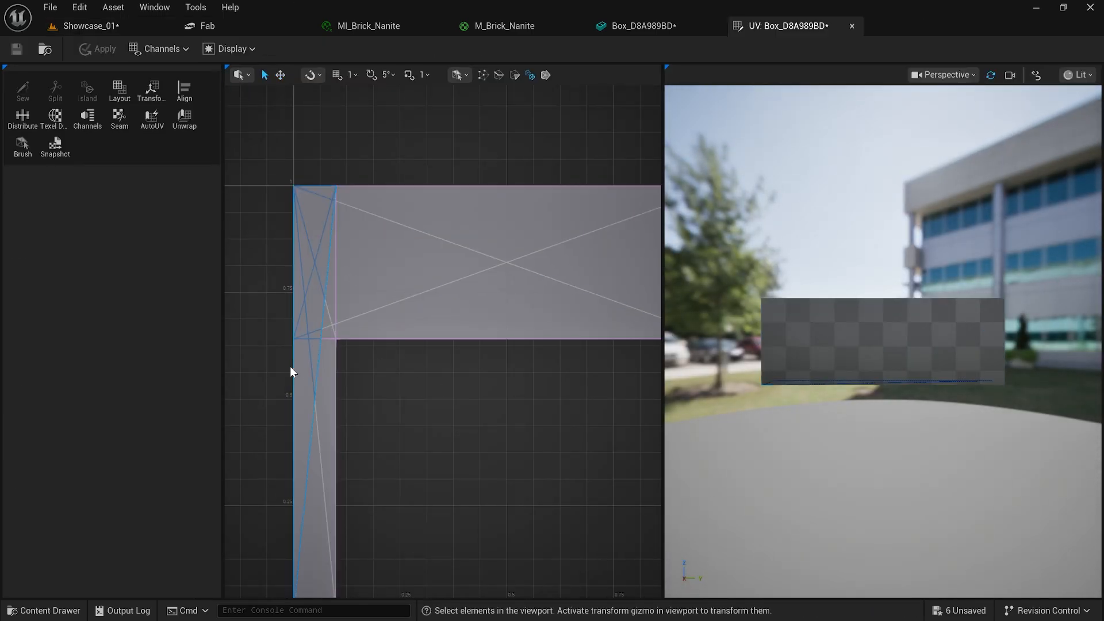
{"action": "left_click", "coordinate": [640, 27]}
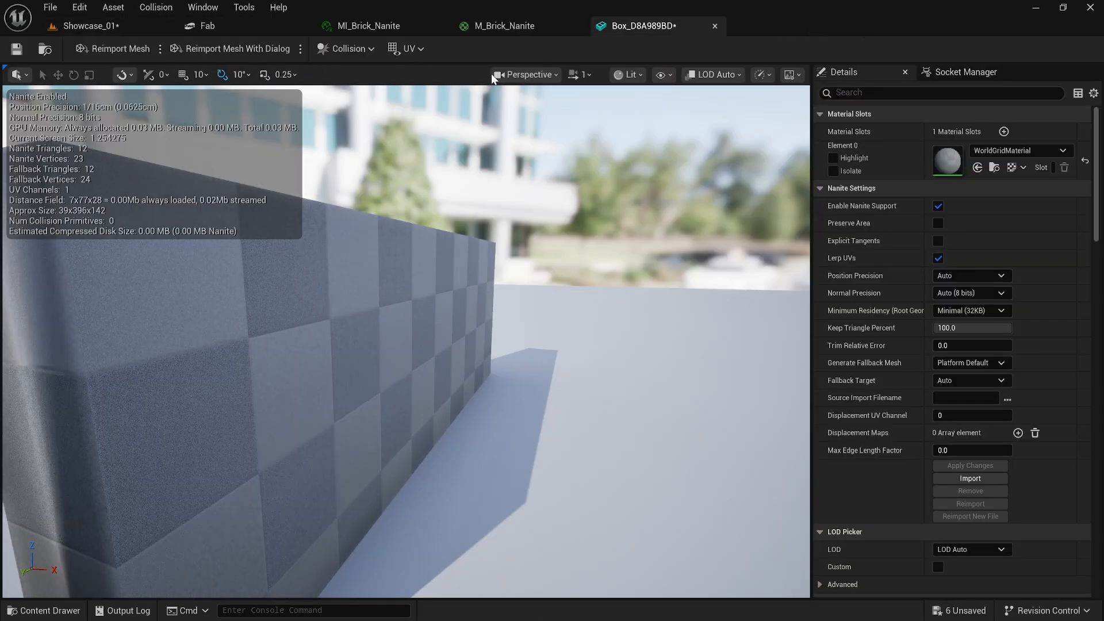
{"action": "left_click", "coordinate": [87, 27]}
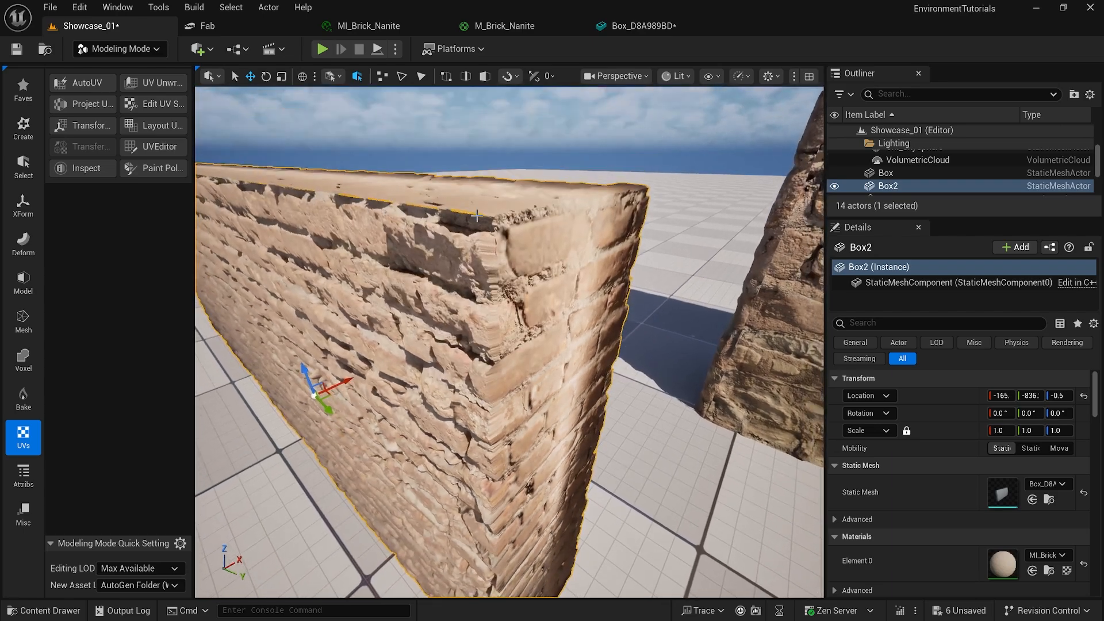
- Bevel the wall's corner edges with Bevel Distance 1.172082 via PolyGroup Edit and accept it
{"action": "left_click", "coordinate": [23, 281]}
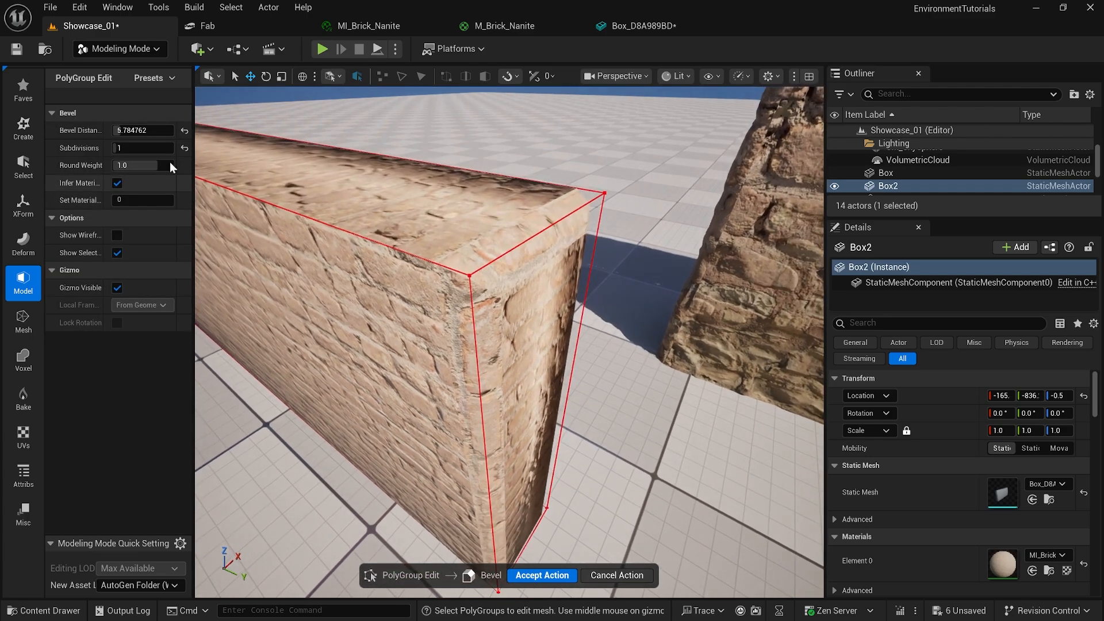
{"action": "type", "text": "1.172082"}
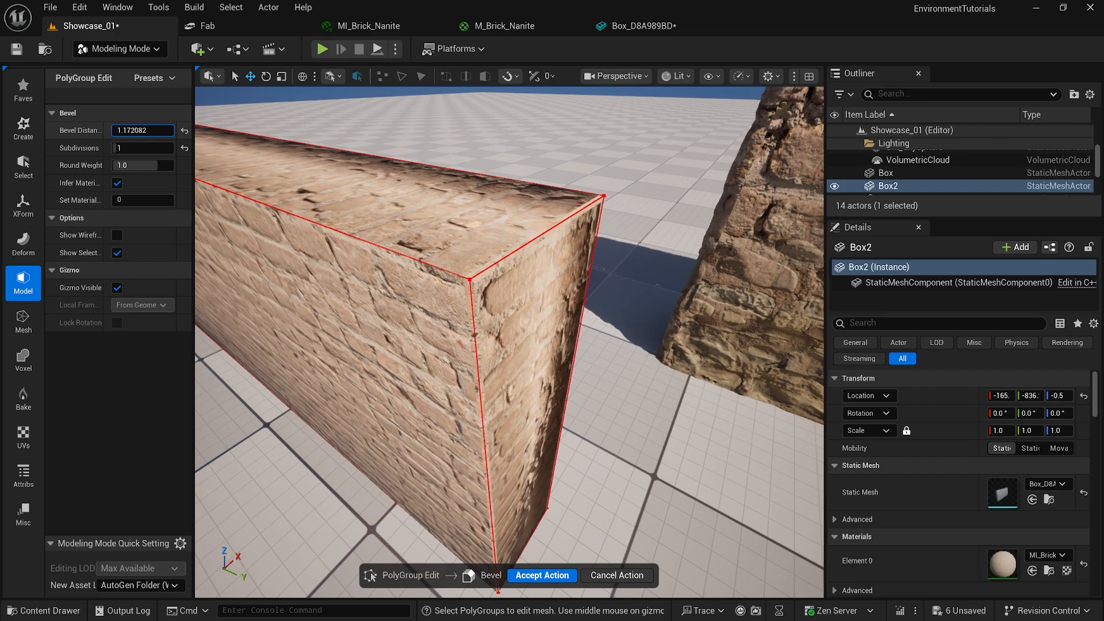
{"action": "left_click", "coordinate": [540, 575]}
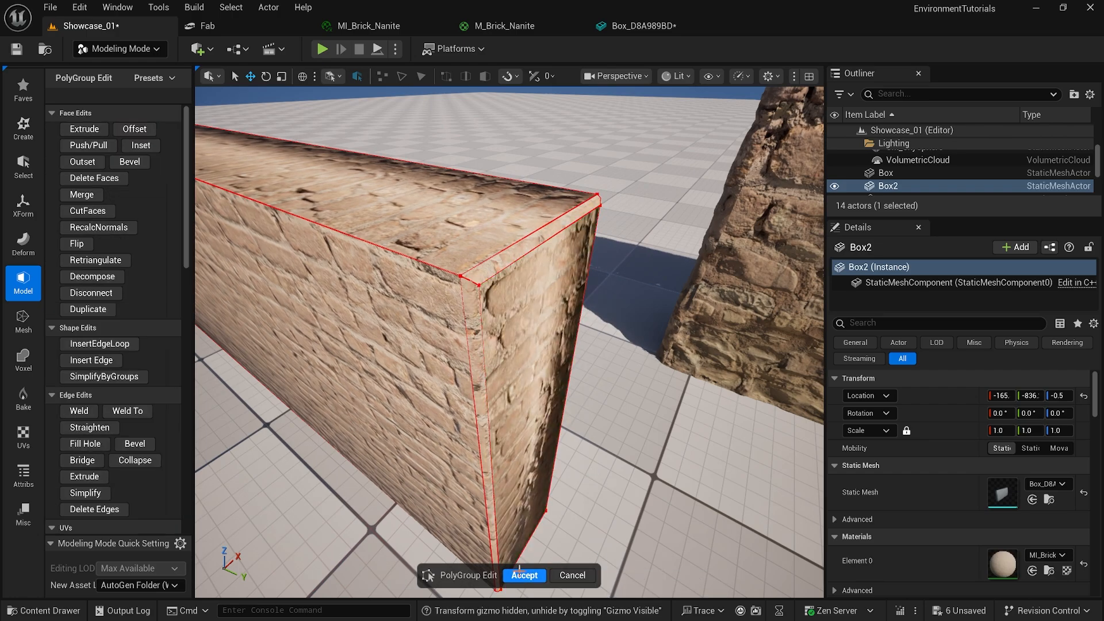
{"action": "left_click", "coordinate": [525, 575]}
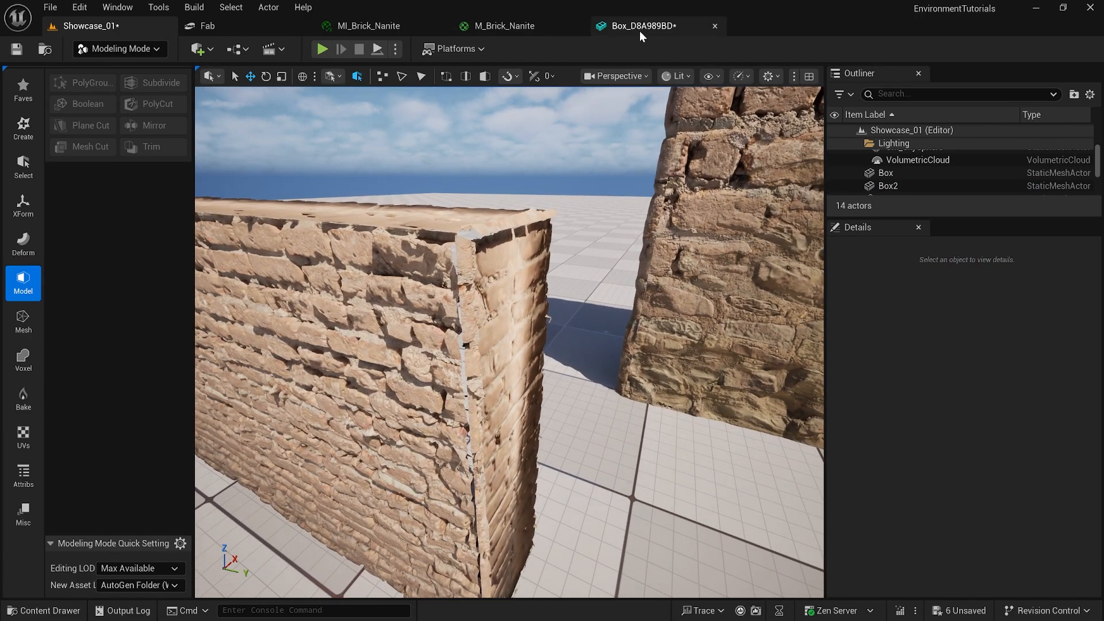
- Check the level in Wireframe, return to Lit, and bring the Box wall's mesh Box_AECF91F0 into its own editor
{"action": "left_click", "coordinate": [714, 27]}
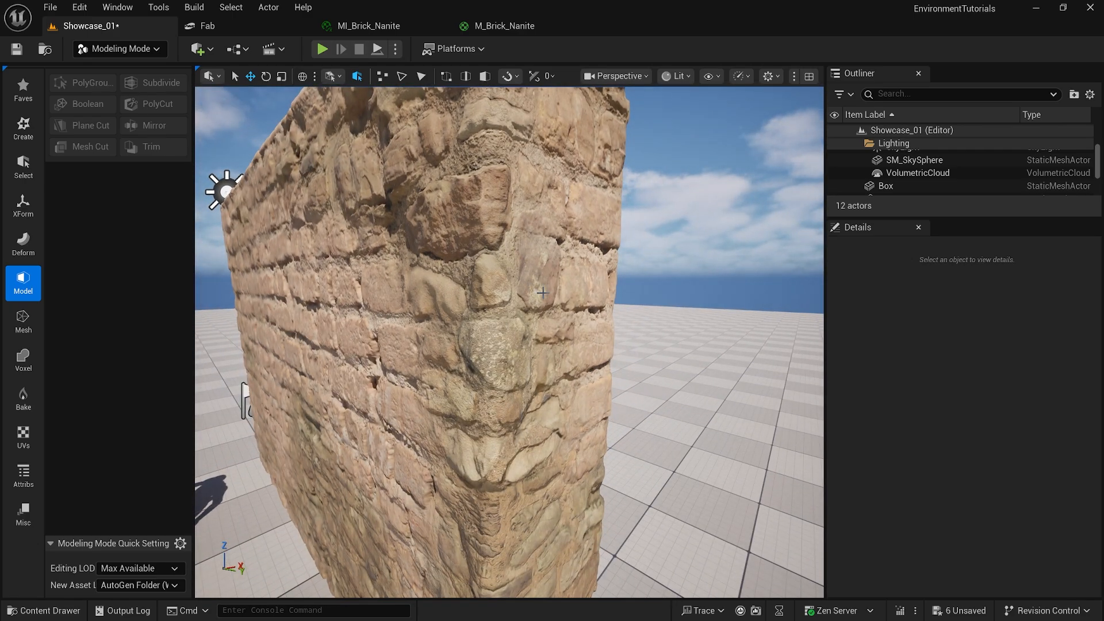
{"action": "left_click", "coordinate": [674, 76]}
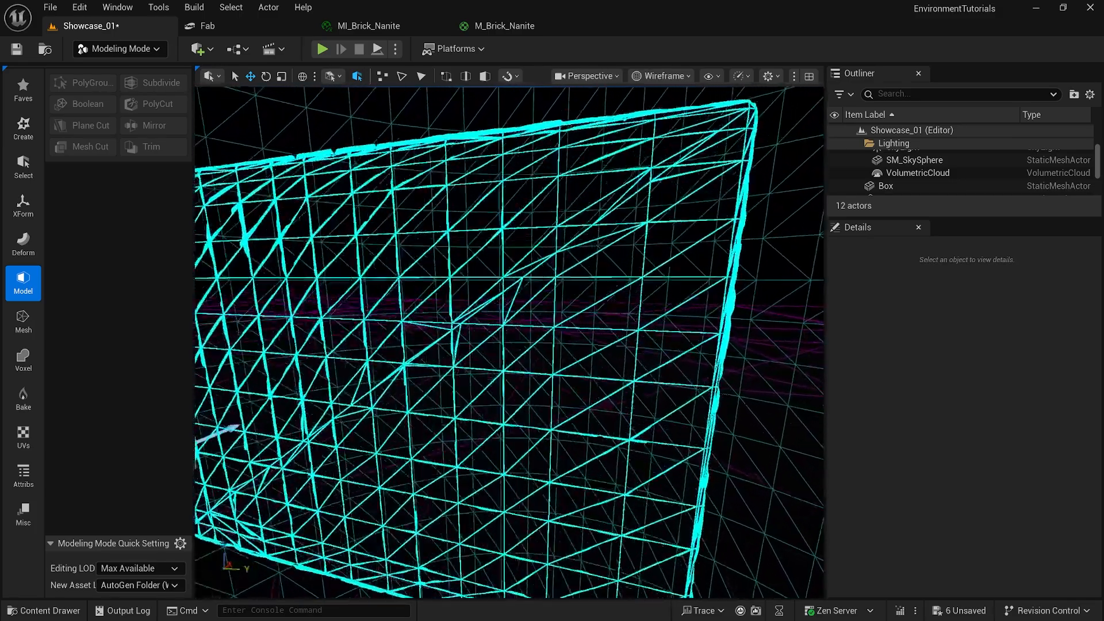
{"action": "left_click", "coordinate": [658, 76]}
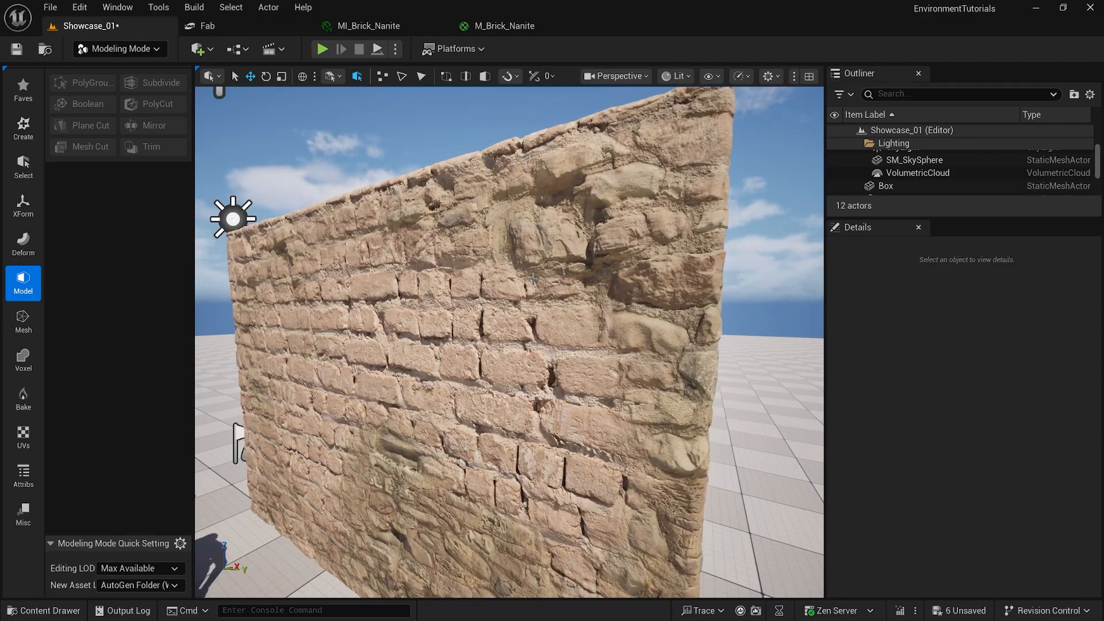
{"action": "left_click", "coordinate": [885, 185]}
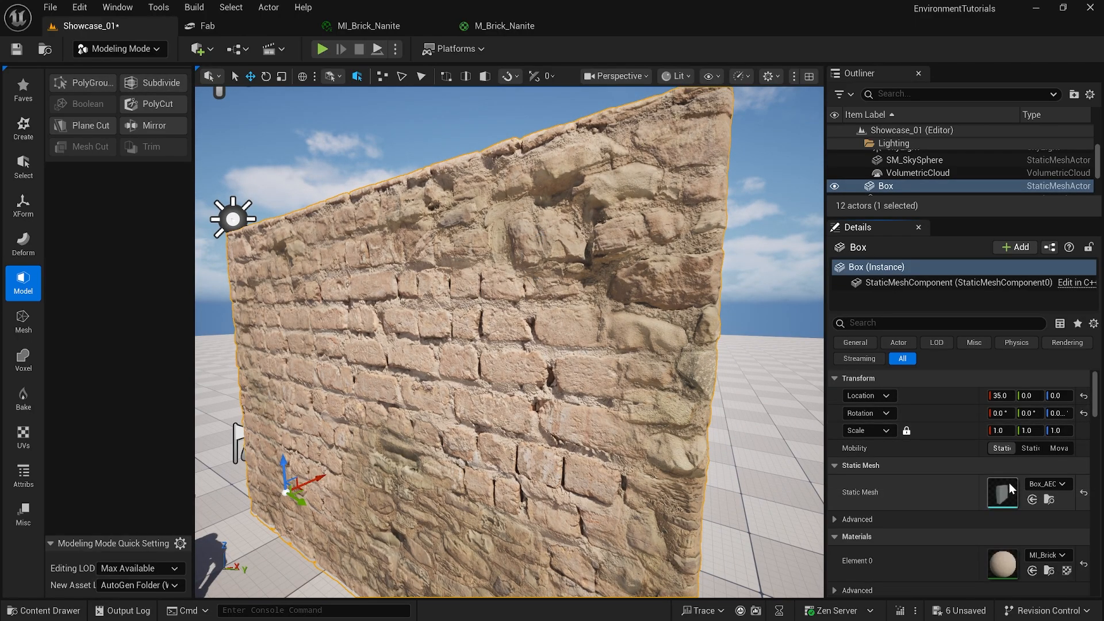
{"action": "double_click", "coordinate": [1002, 491]}
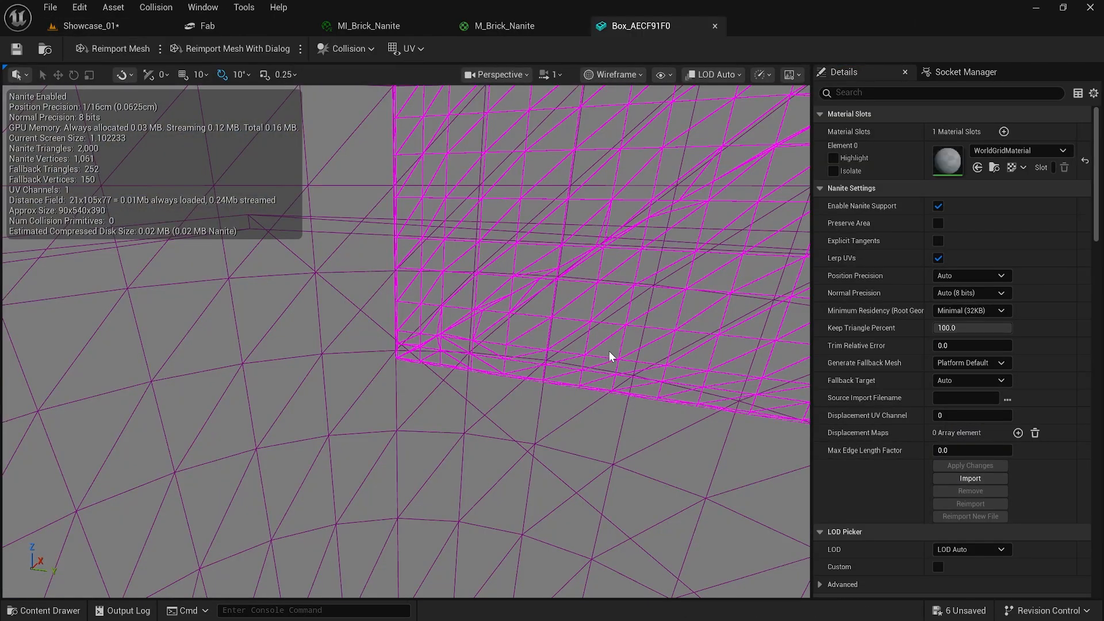